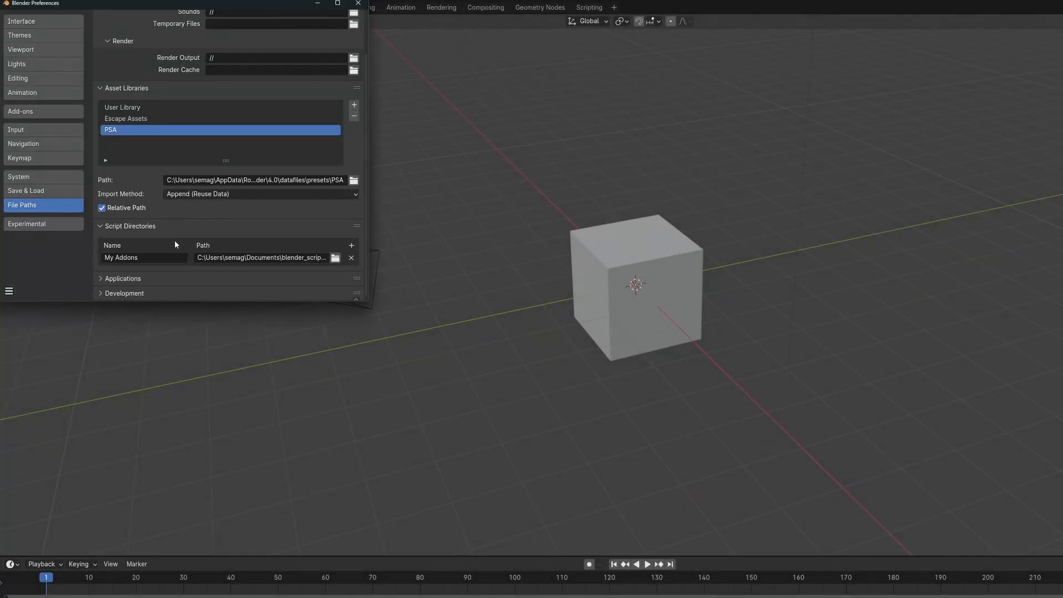
pyautogui.moveTo(166, 235)
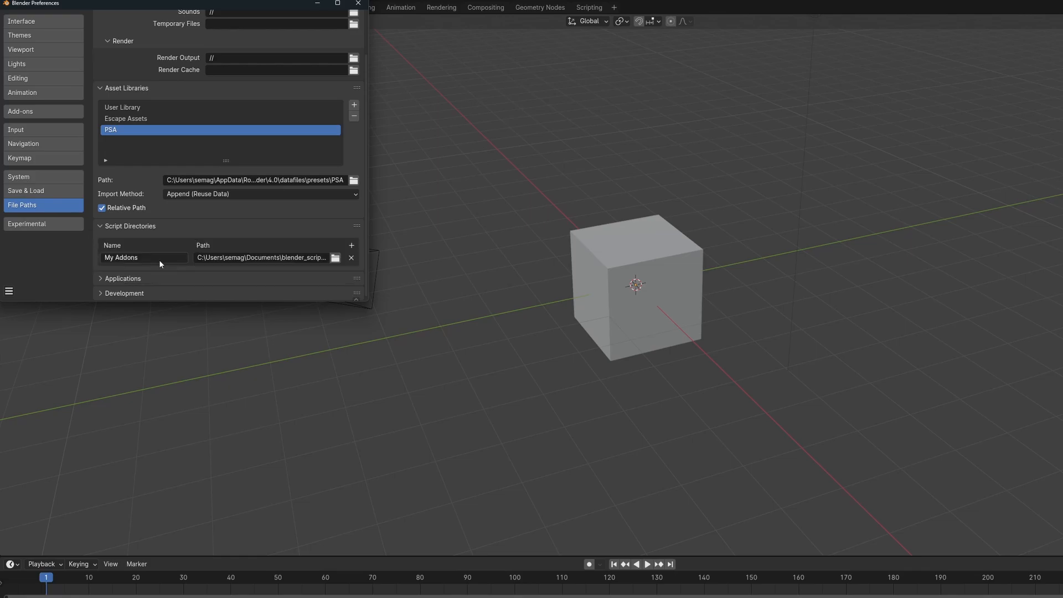
pyautogui.moveTo(336, 257)
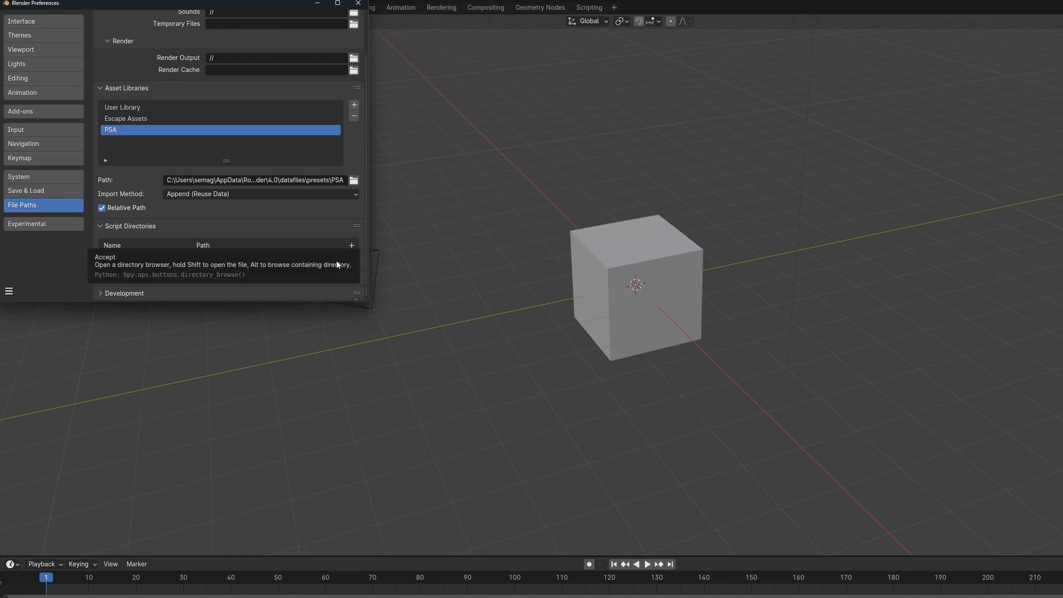
# - Browse the My Addons script directory folder from Preferences > File Paths
pyautogui.click(353, 179)
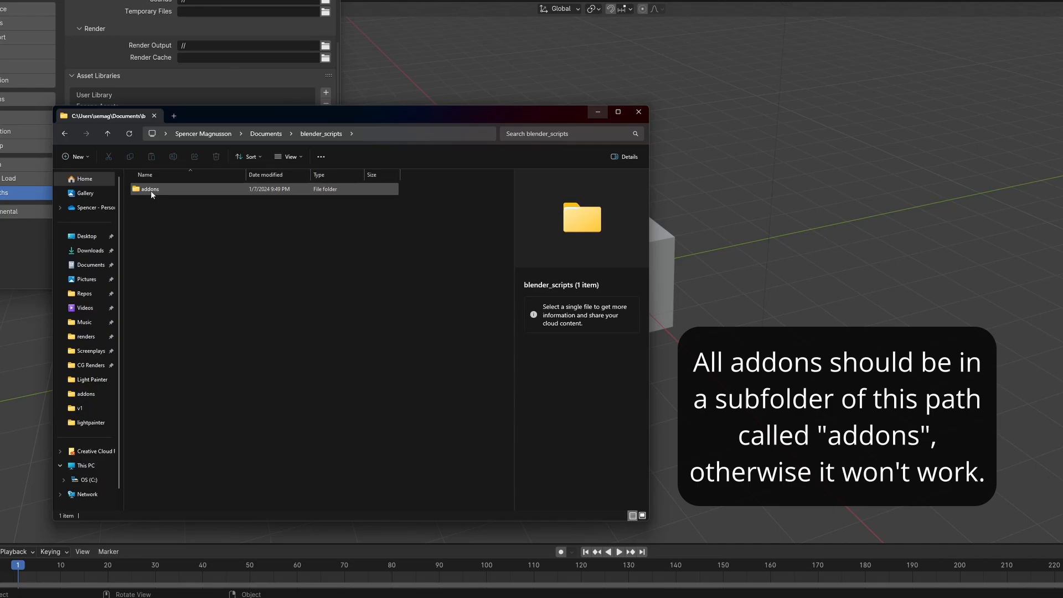
# - Create viewport_shortcuts.py in the addons folder and open it in PyCharm
pyautogui.doubleClick(151, 188)
pyautogui.write('viewport_shortcuts')
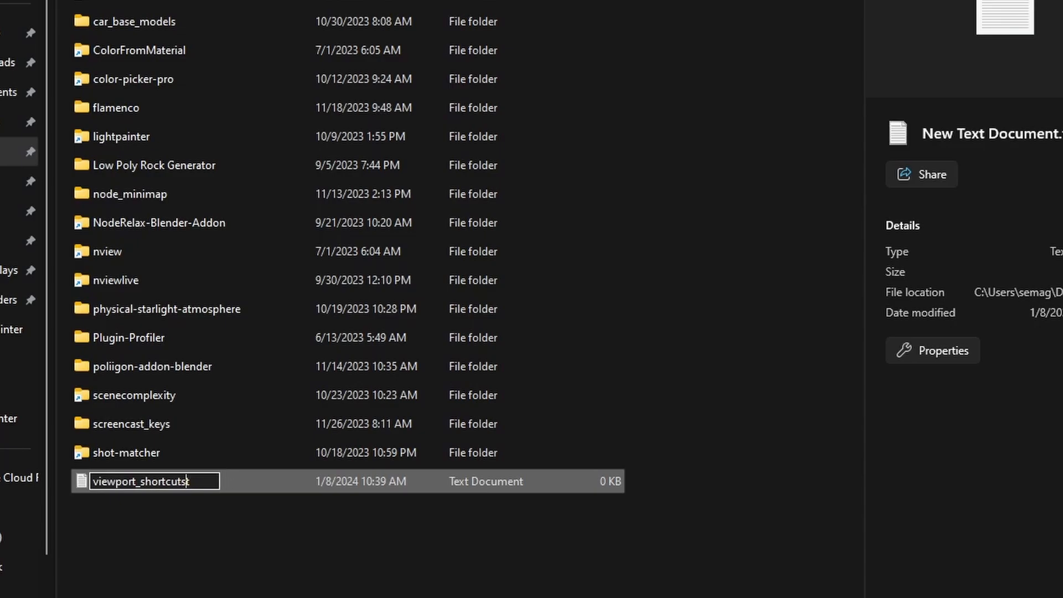
pyautogui.rightClick(142, 481)
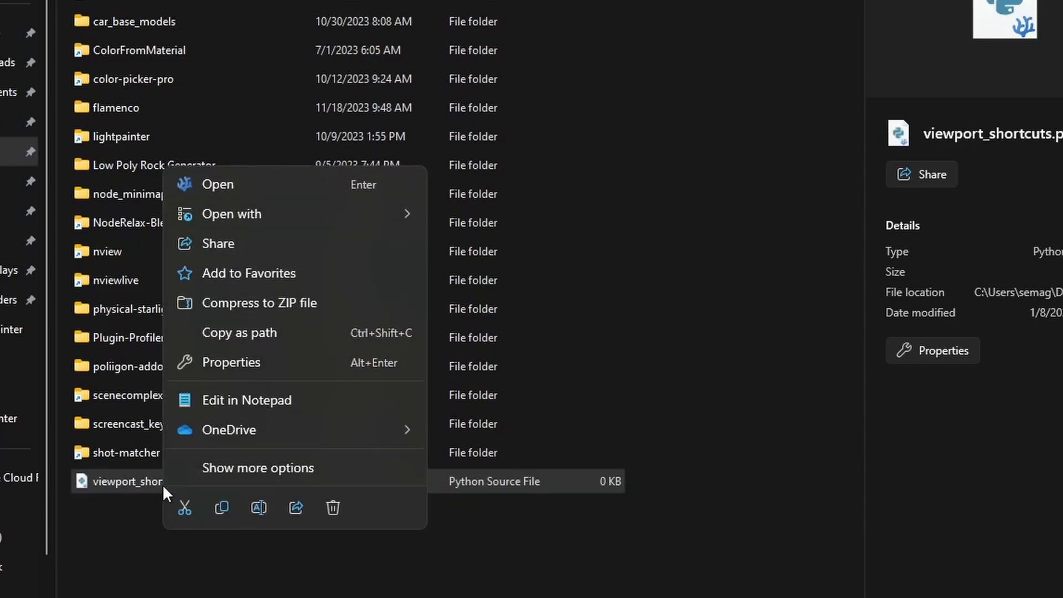
pyautogui.click(232, 214)
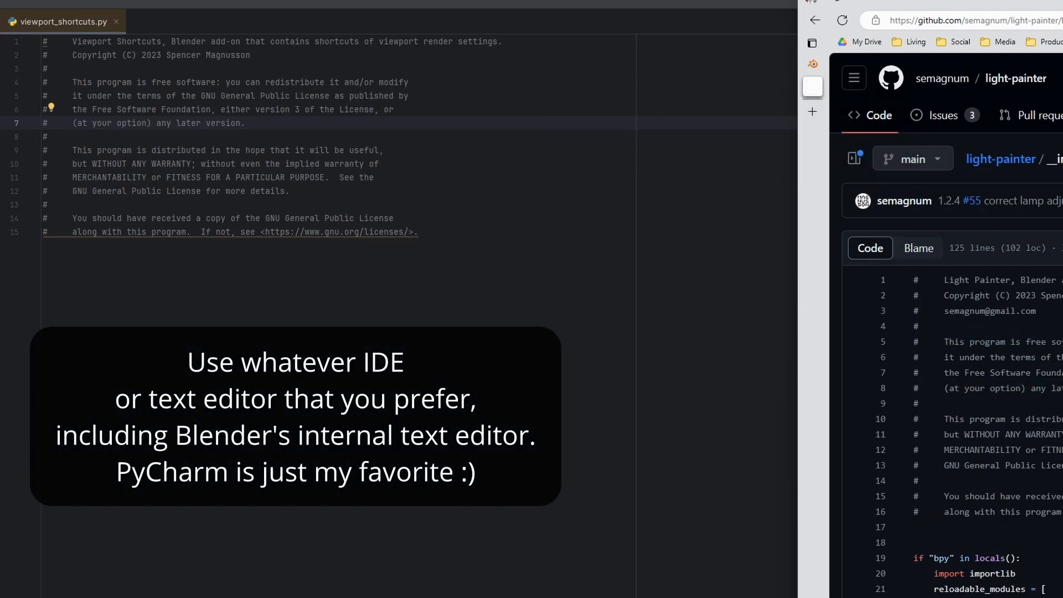
# - Write bl_info named 'Viewport Shortcuts' with the register_classes_factory line, then refresh Blender's add-on list
pyautogui.scroll(-3)
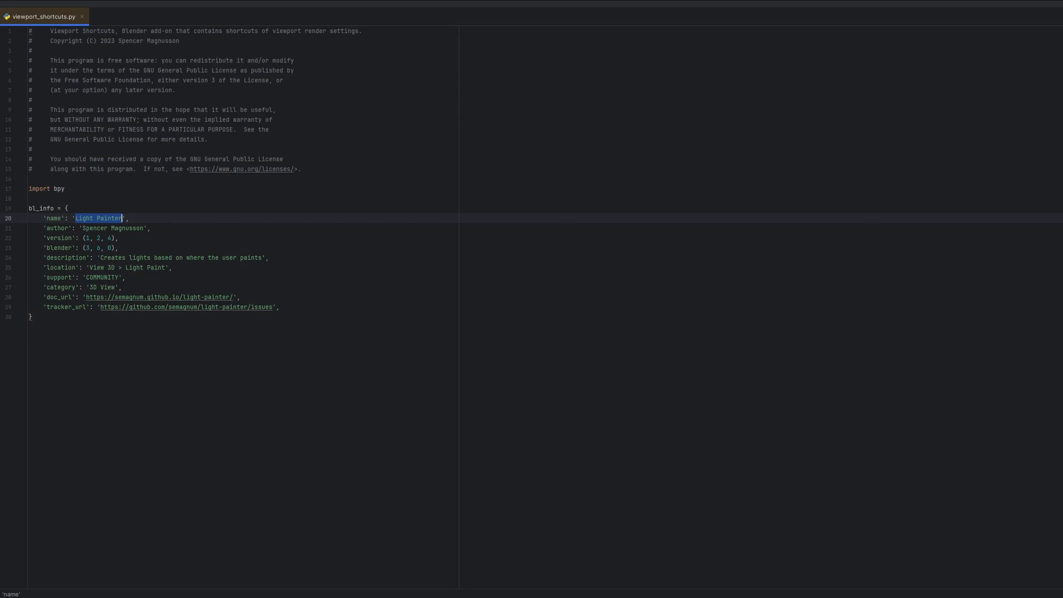
pyautogui.write('Viewport Shortcuts')
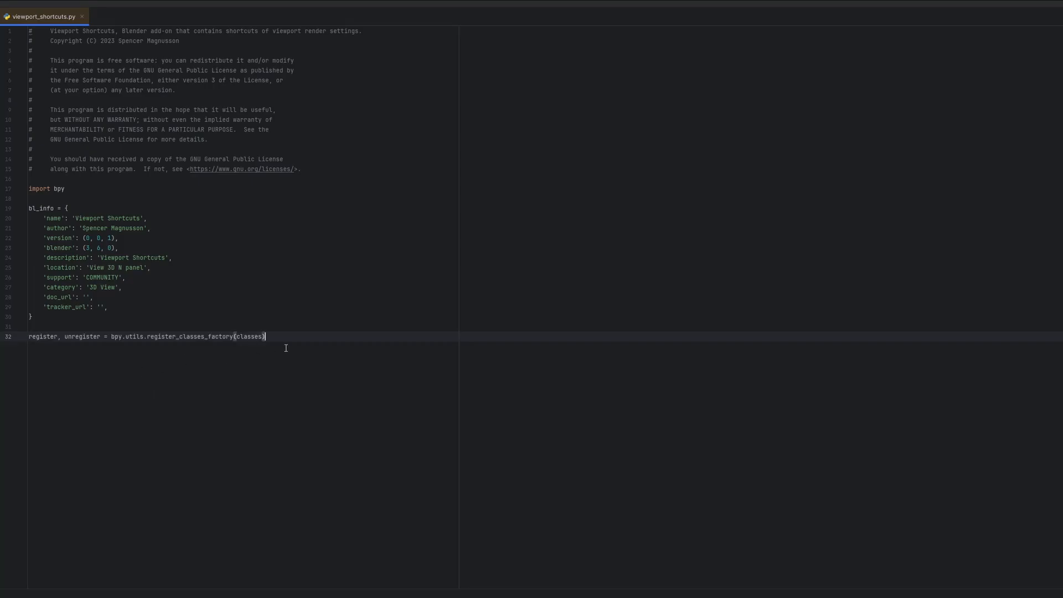
pyautogui.write('tupl')
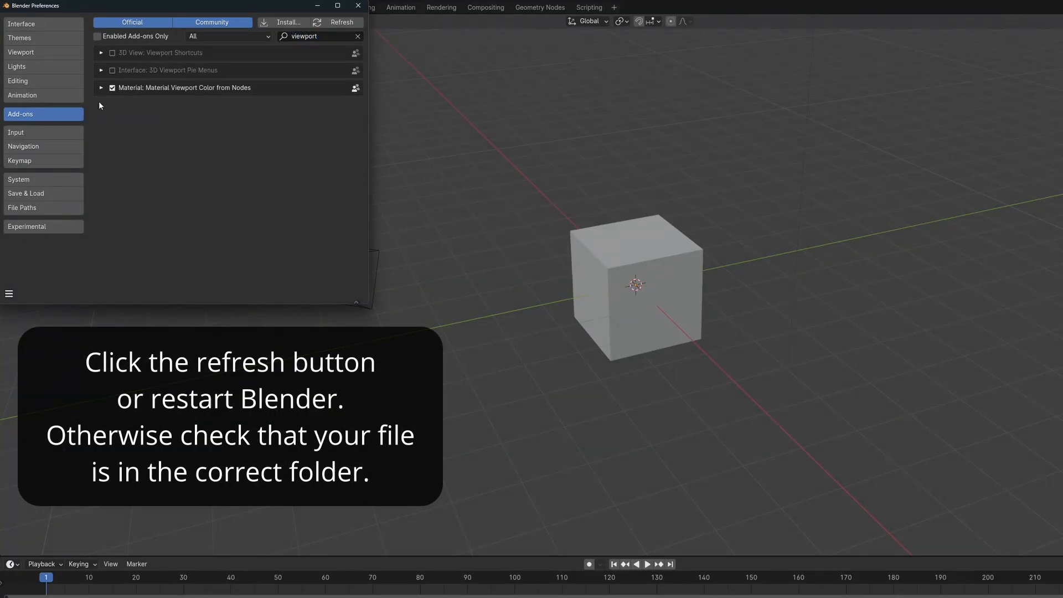
pyautogui.click(102, 52)
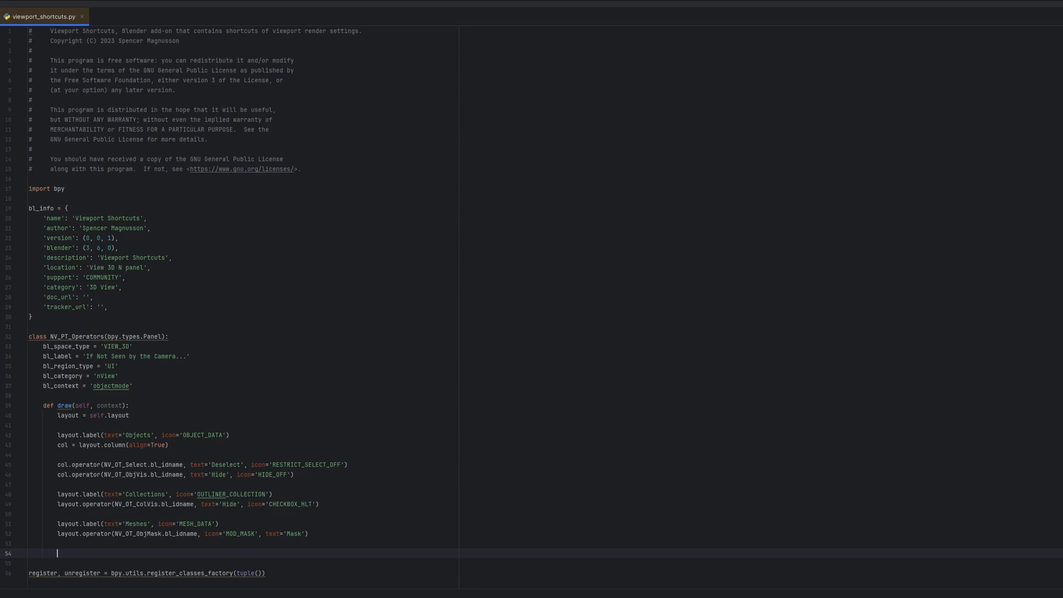
# - Declare an empty classes_to_register tuple
pyautogui.write('classes')
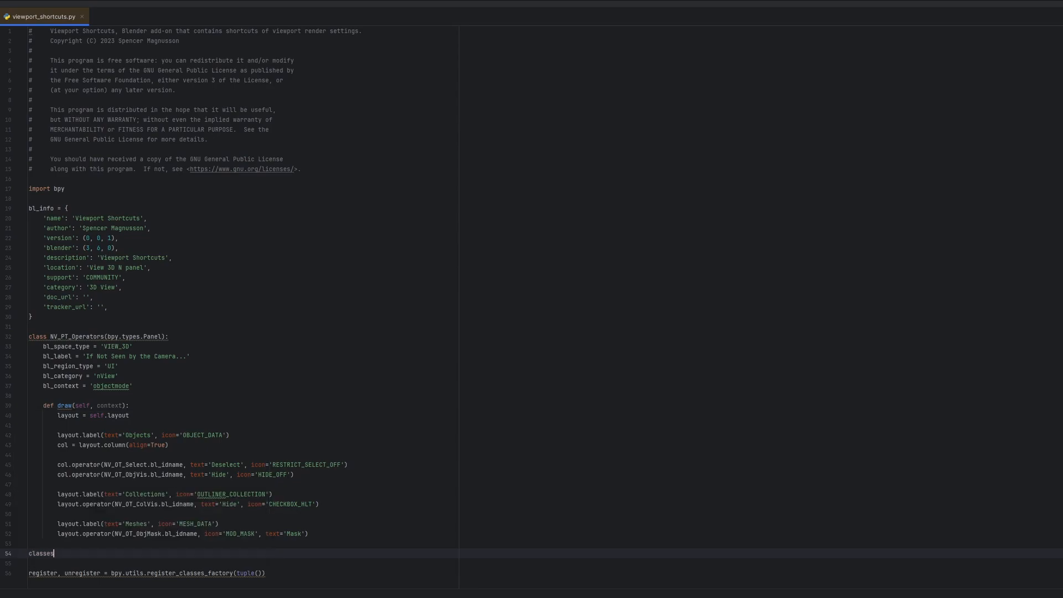
pyautogui.write('_to_register =')
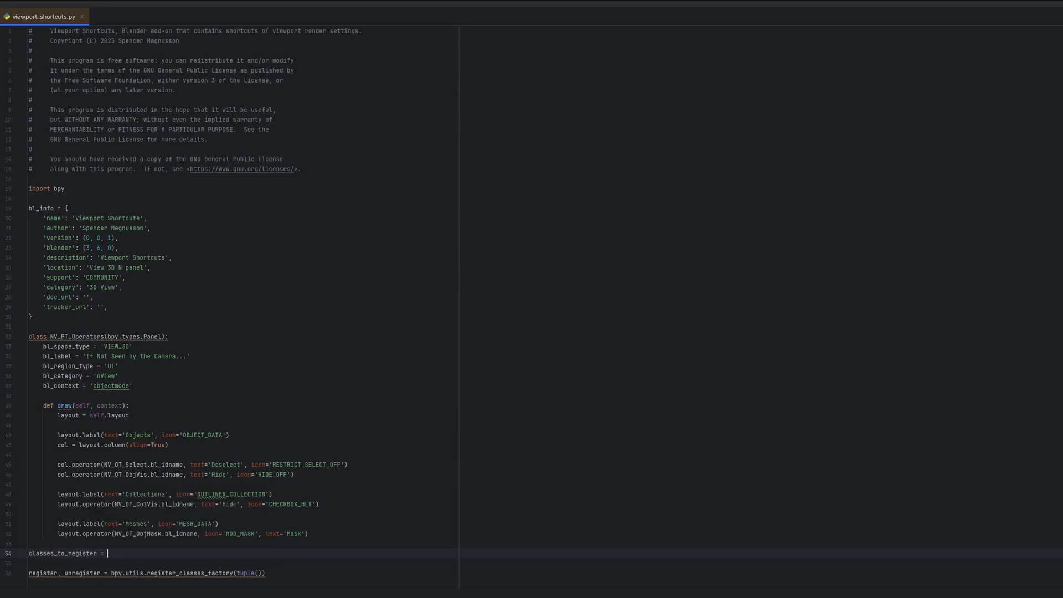
pyautogui.write('()')
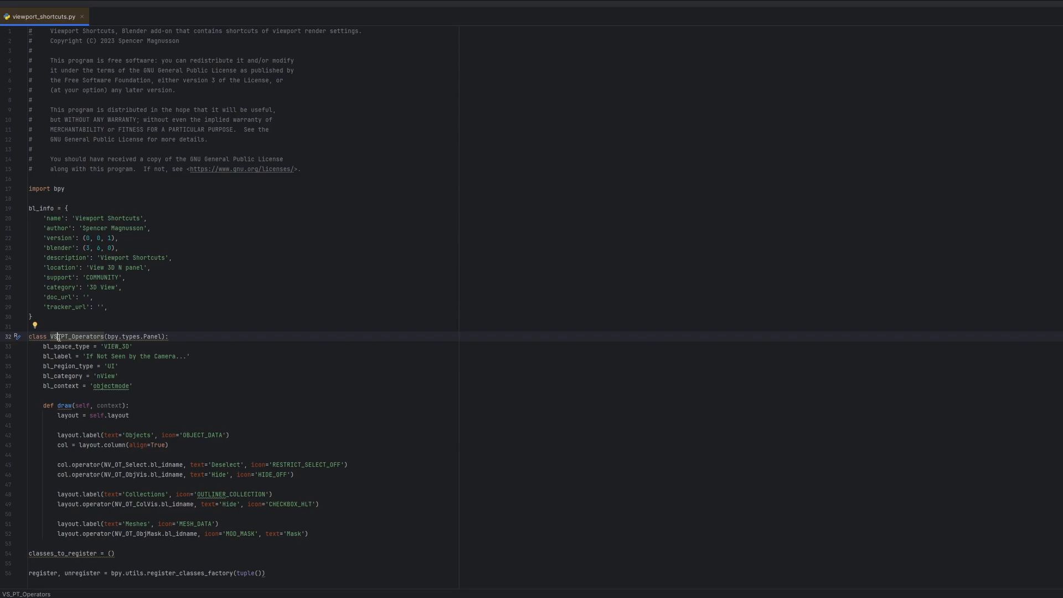
# - Rename the panel class VS_PT_Viewport_Shortcuts, list it in classes_to_register and feed that to the factory
pyautogui.doubleClick(73, 337)
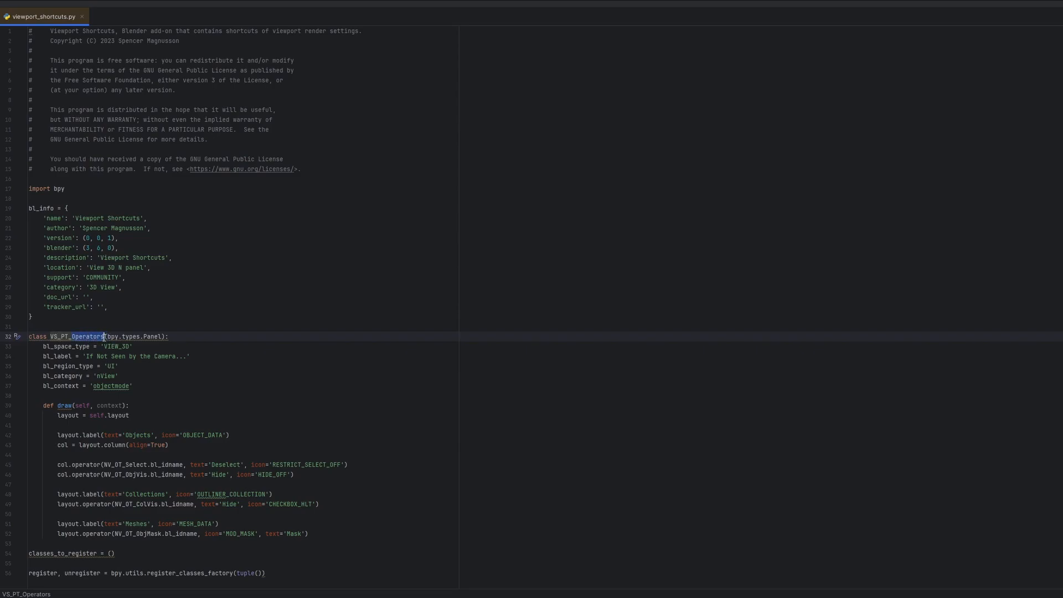
pyautogui.write('VS_PT_Vie')
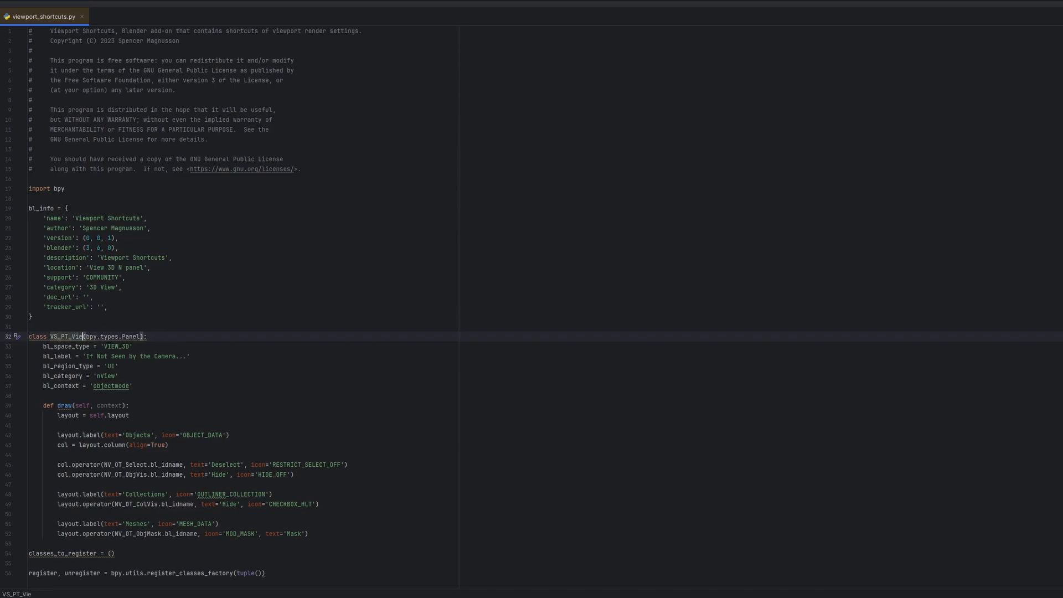
pyautogui.write('wport_Shortcuts')
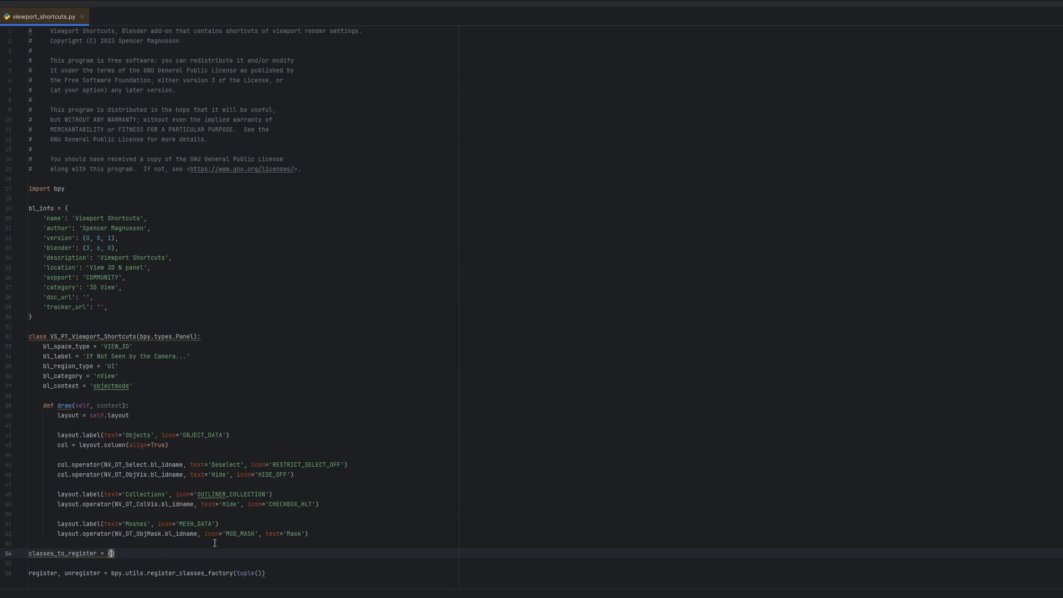
pyautogui.write('VS_PT_Viewport_Shortcuts,')
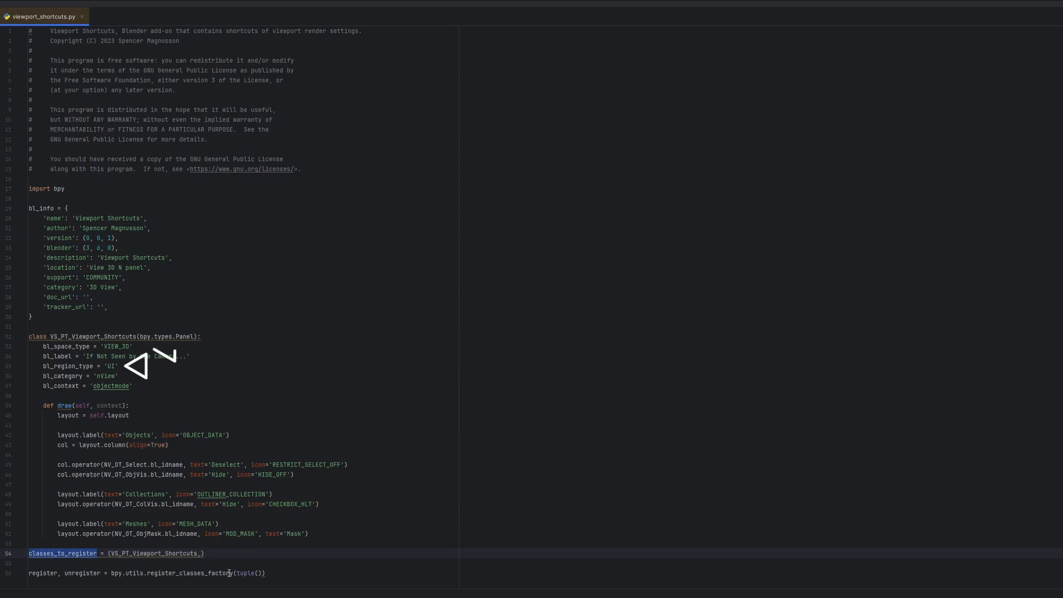
pyautogui.write('classes_to_register')
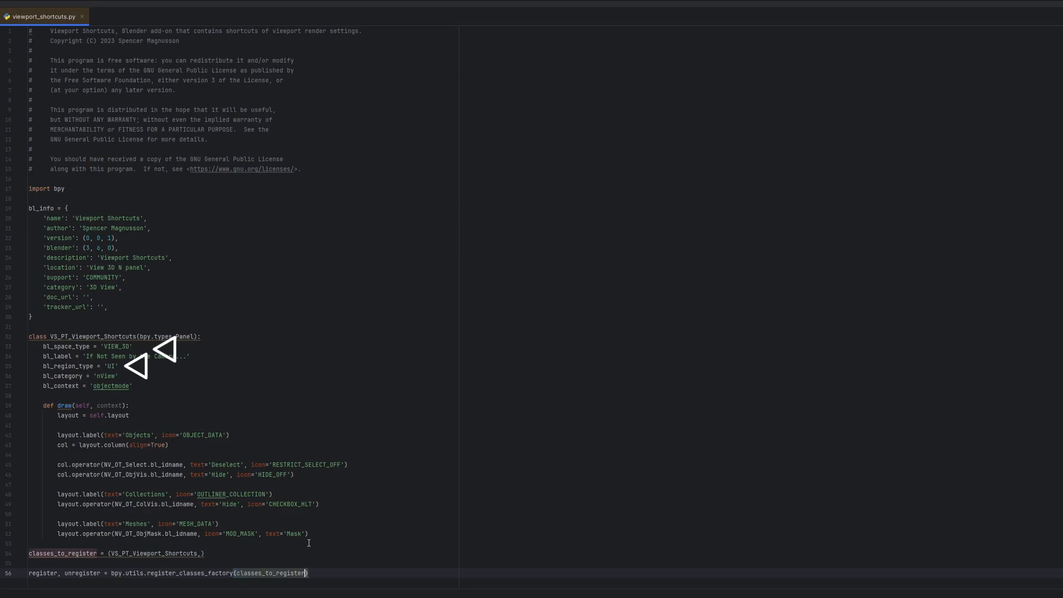
# - Delete the old layout lines from the panel's draw method
pyautogui.moveTo(58, 434); pyautogui.dragTo(309, 534)
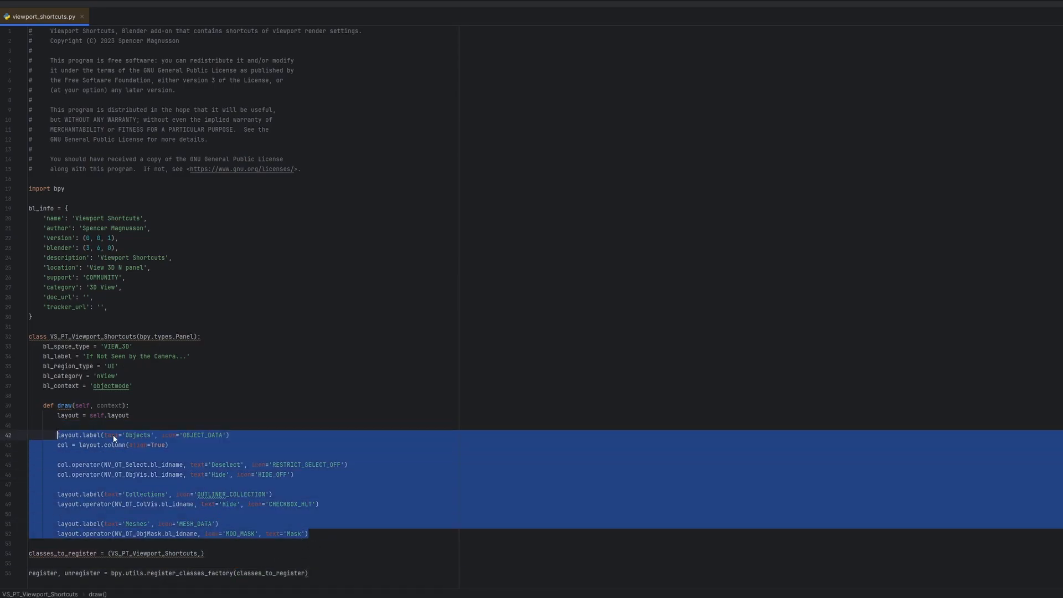
pyautogui.press('Delete')
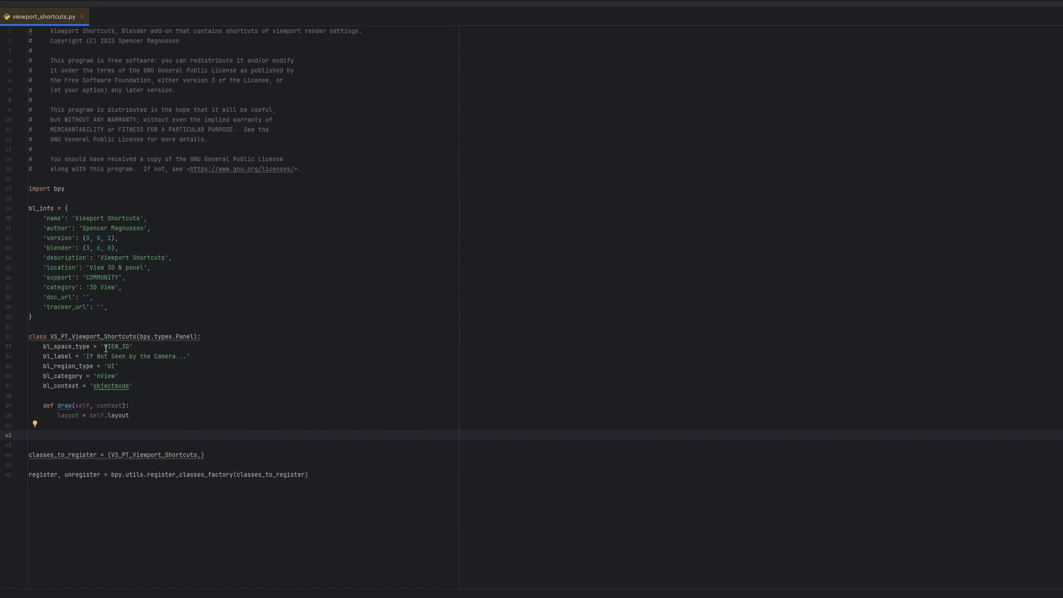
# - Set the panel's bl_label and bl_category to 'Viewport Shortcuts'
pyautogui.doubleClick(137, 356)
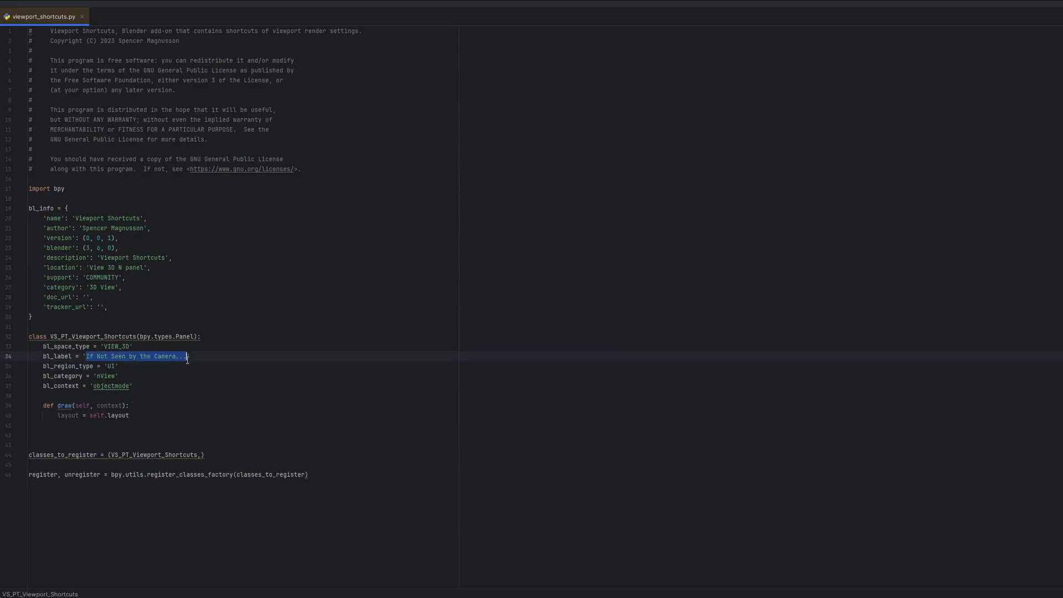
pyautogui.write("Vie'")
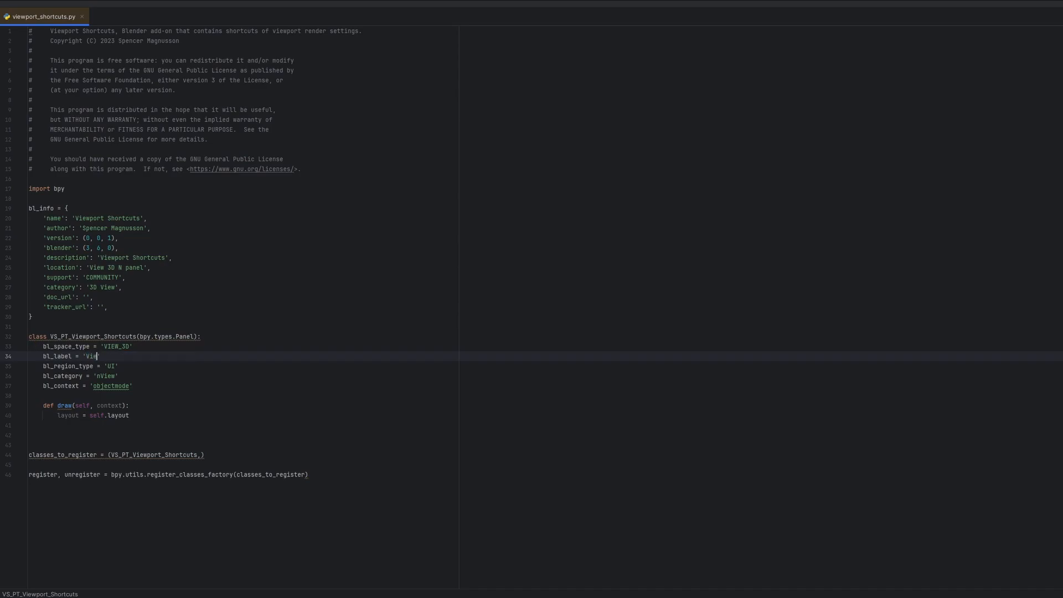
pyautogui.write('wport Shortcuts')
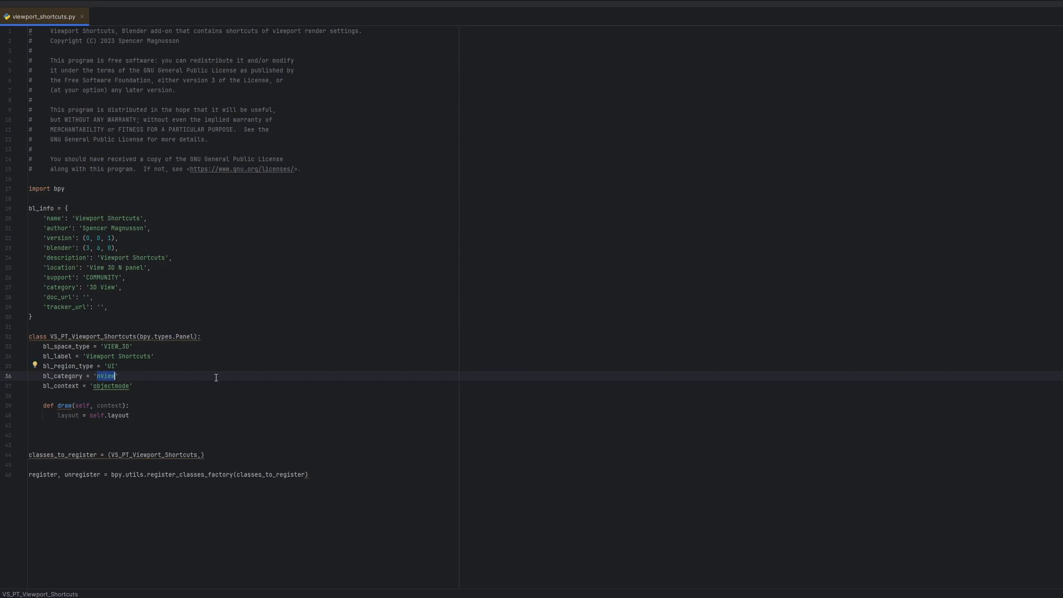
pyautogui.write('Vie')
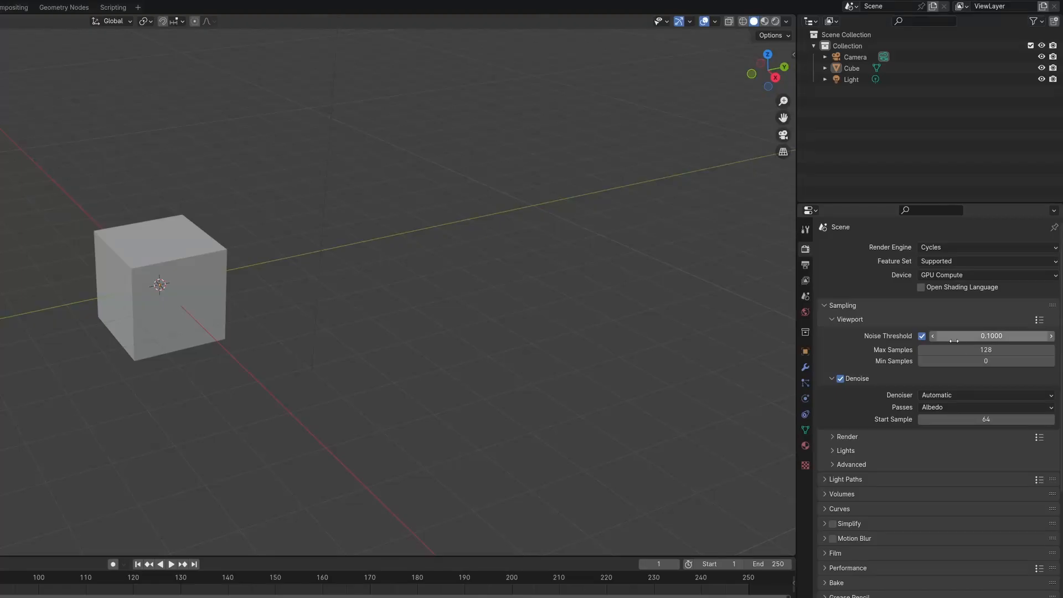
# - Copy the full data path of the viewport Noise Threshold sampling property
pyautogui.rightClick(991, 335)
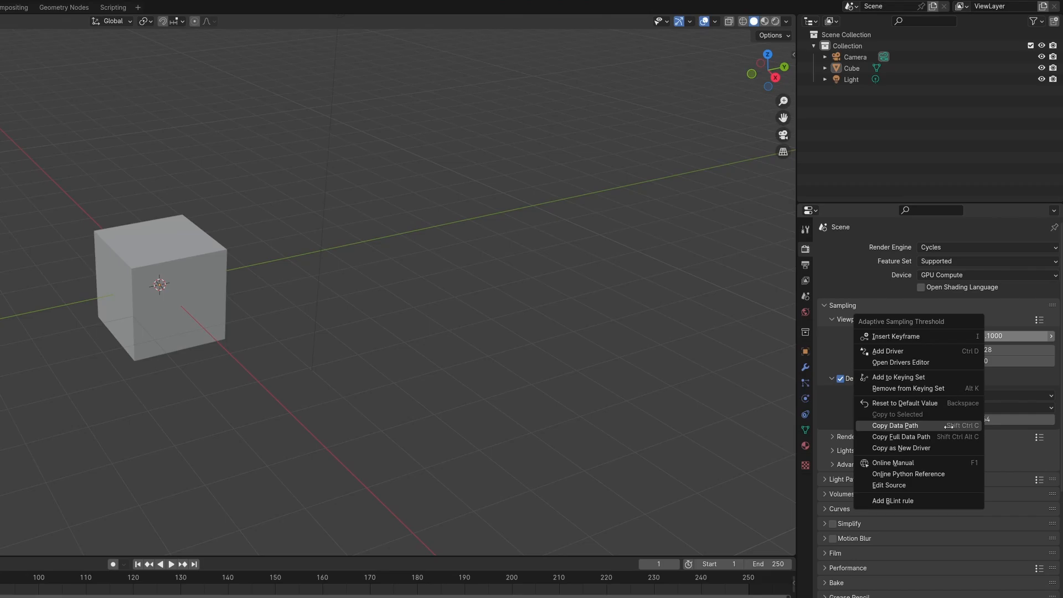
pyautogui.moveTo(901, 438)
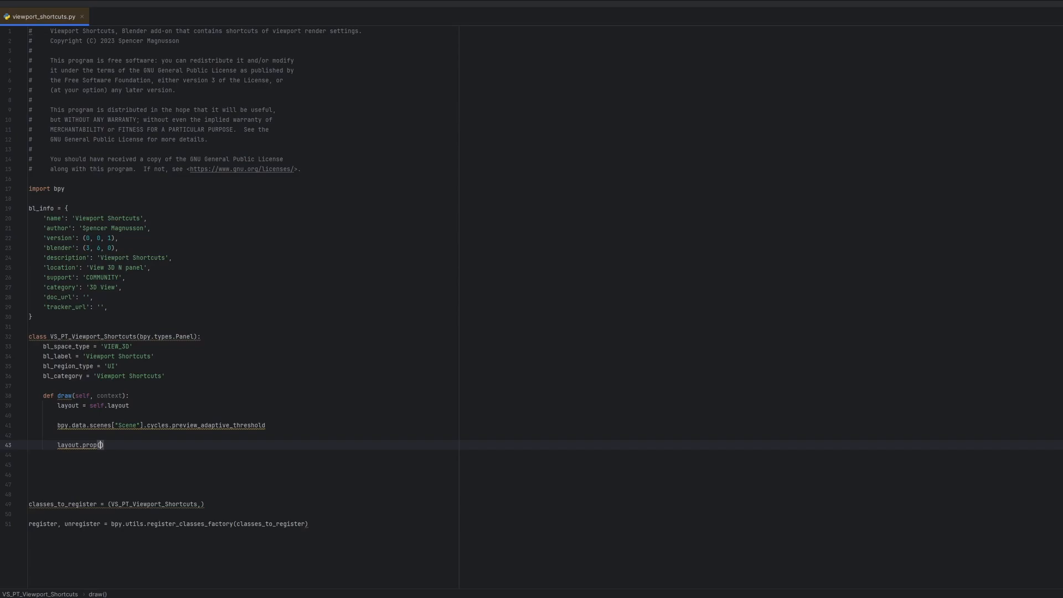
# - Draw layout.prop(context.scene.cycles, "preview_adaptive_threshold") in the panel
pyautogui.write('context.s')
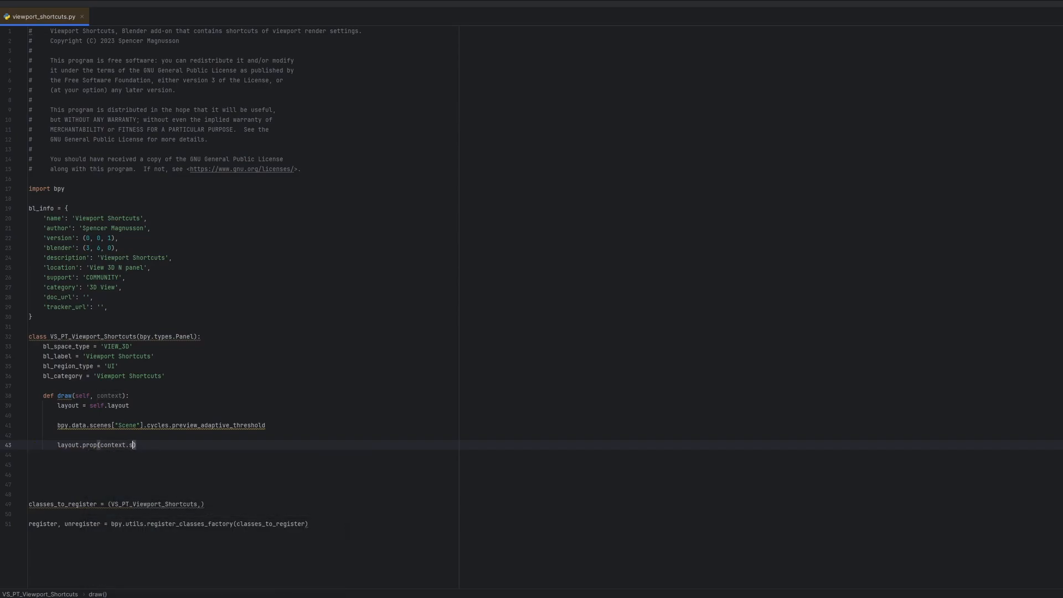
pyautogui.write("cene.cycles, '")
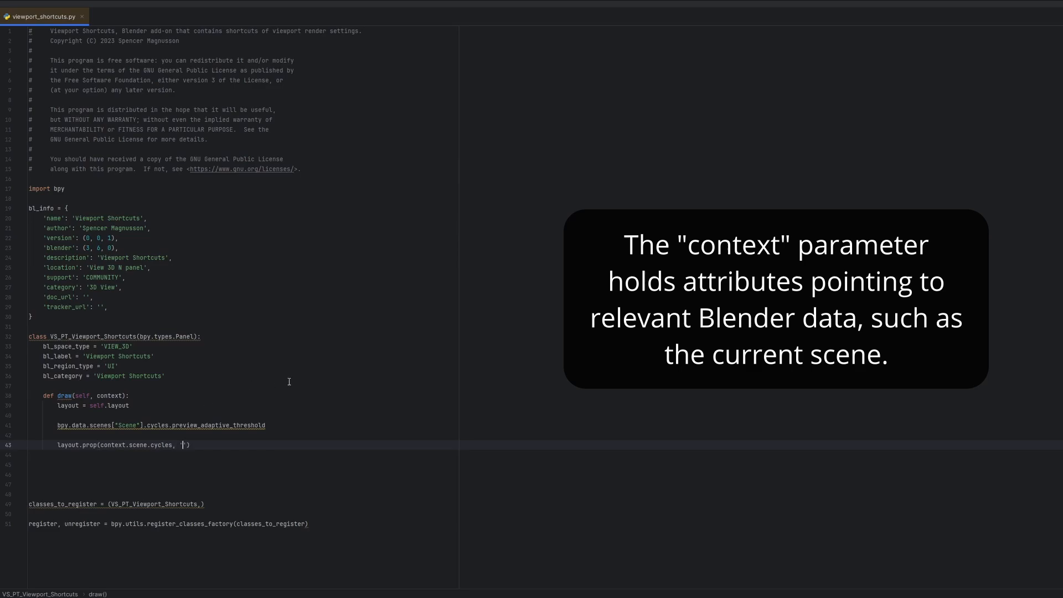
pyautogui.write('preview_adaptive_threshold')
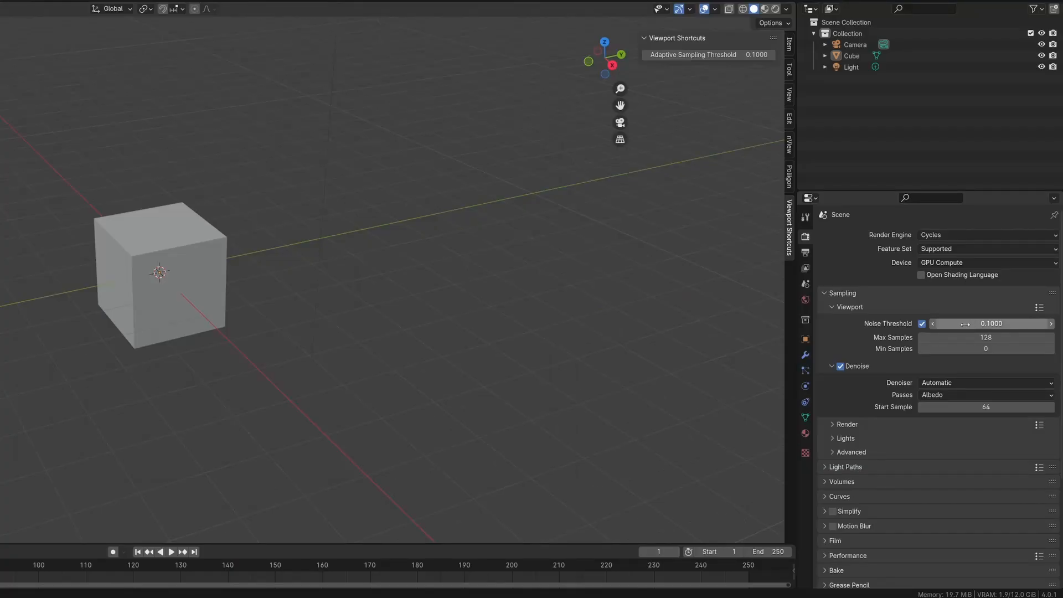
# - Edit Source on the Noise Threshold setting and view ui.py in the Scripting workspace's Text Editor
pyautogui.rightClick(992, 323)
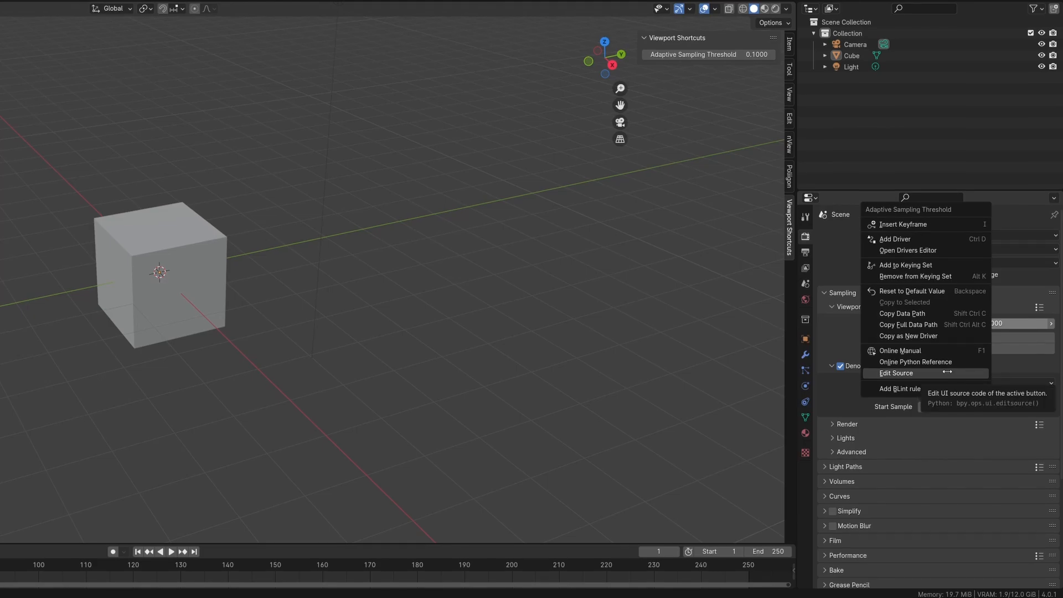
pyautogui.click(896, 373)
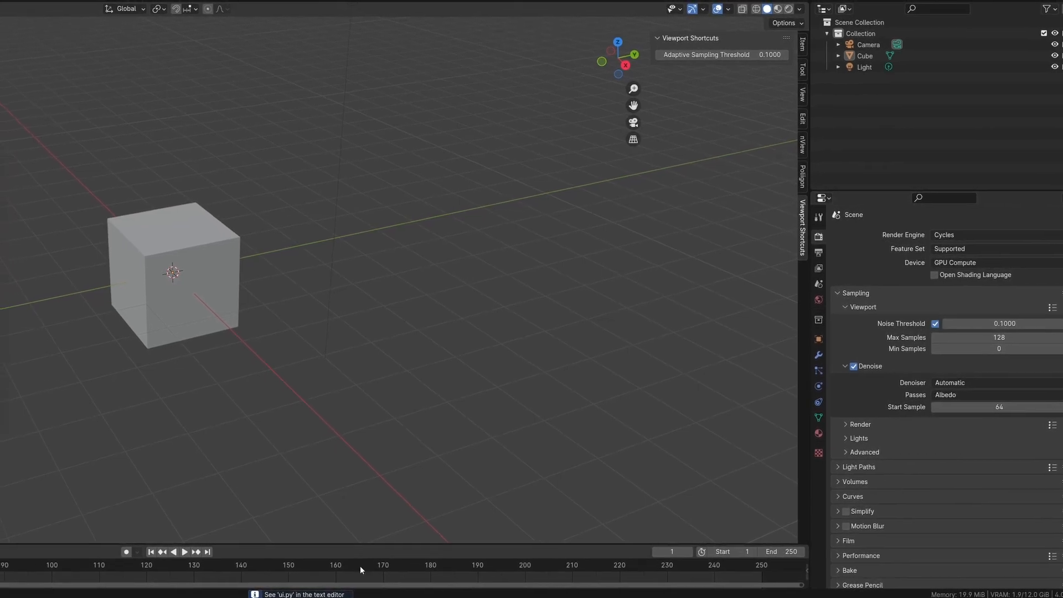
pyautogui.click(204, 7)
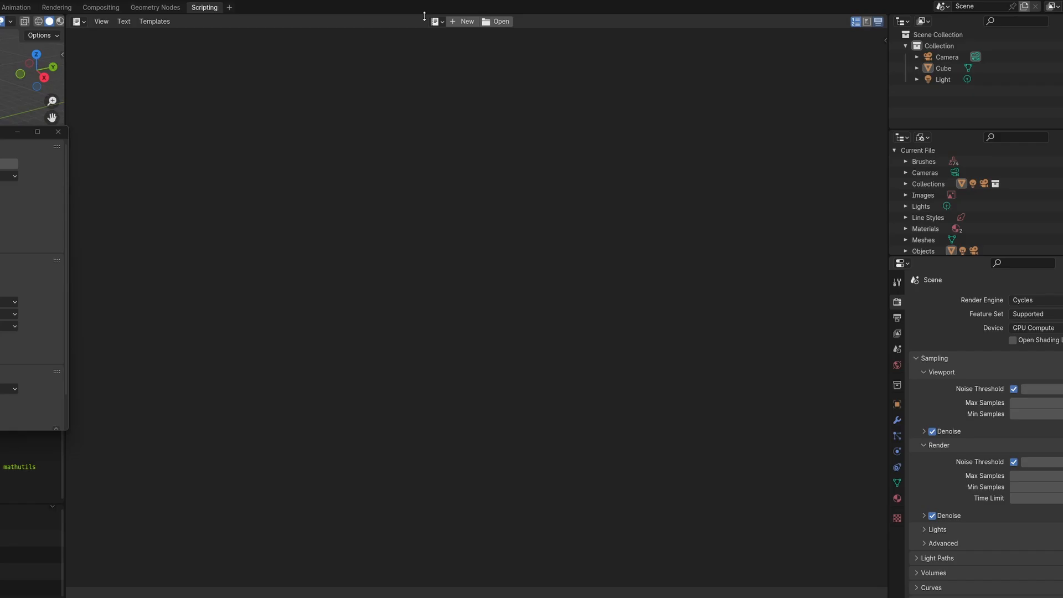
pyautogui.click(496, 21)
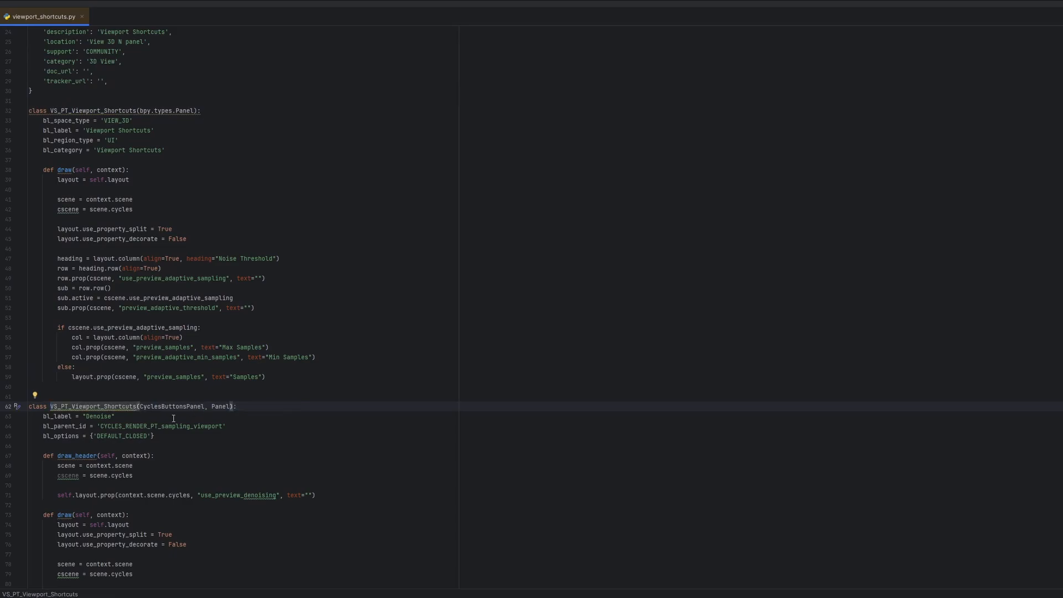
# - Rename the Denoise class VS_PT_Viewport_Shortcuts_Denoising and parent it to the main panel
pyautogui.write('_Denoising')
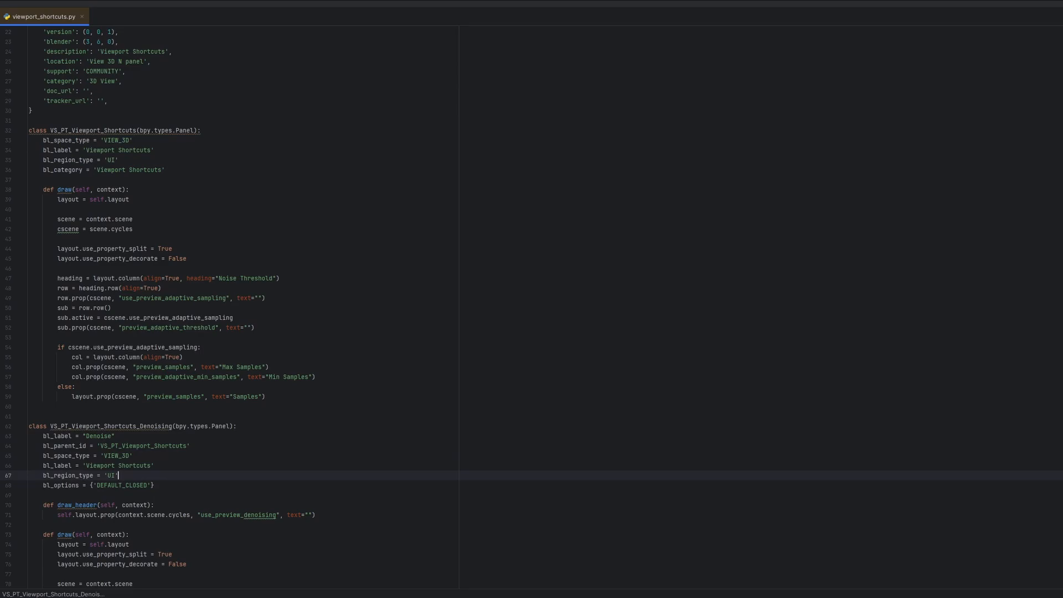
pyautogui.press('Backspace')
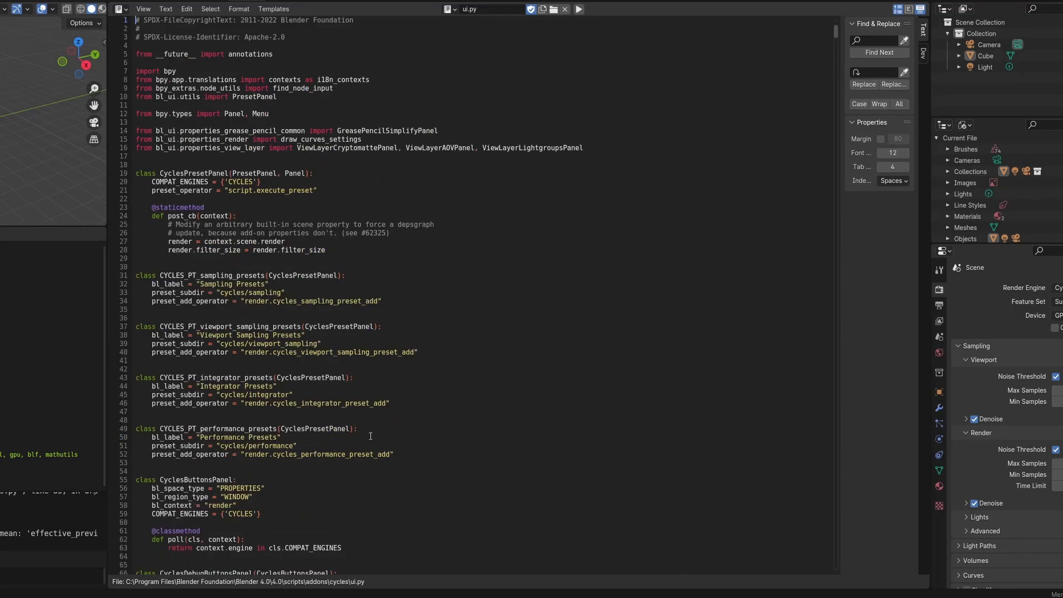
# - Find '_denoiser' in the Cycles ui.py script
pyautogui.write('_denoiser')
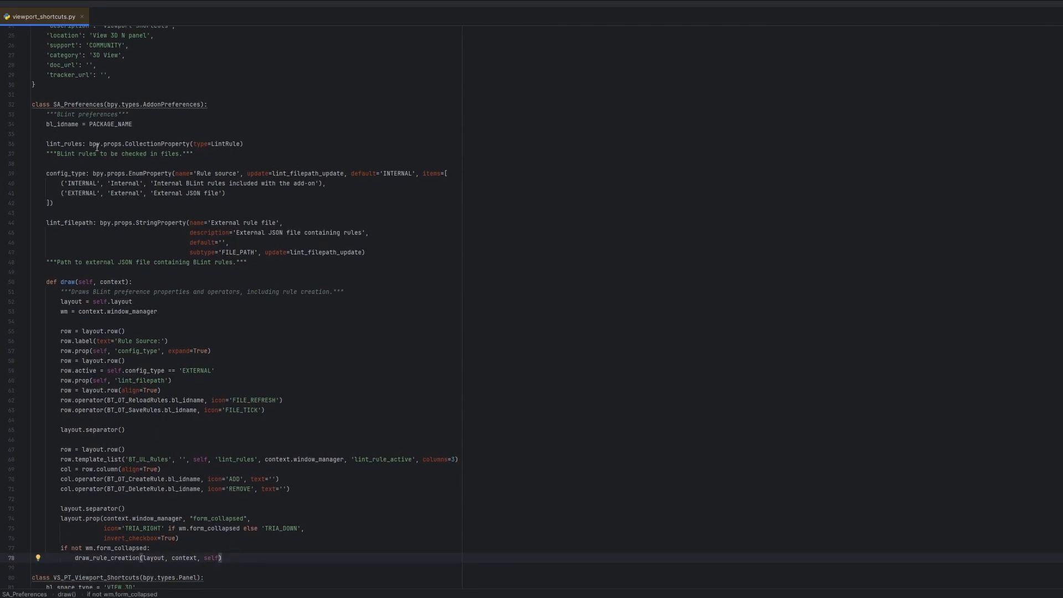
# - Rename lint_rules to category_name and change its type from CollectionProperty to StringProperty
pyautogui.doubleClick(61, 144)
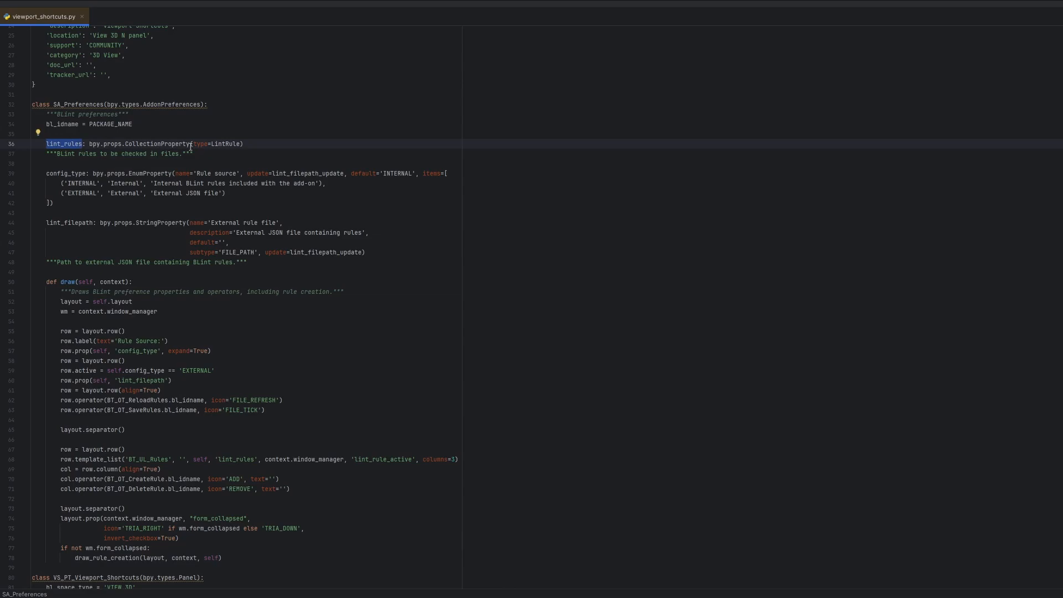
pyautogui.write('category')
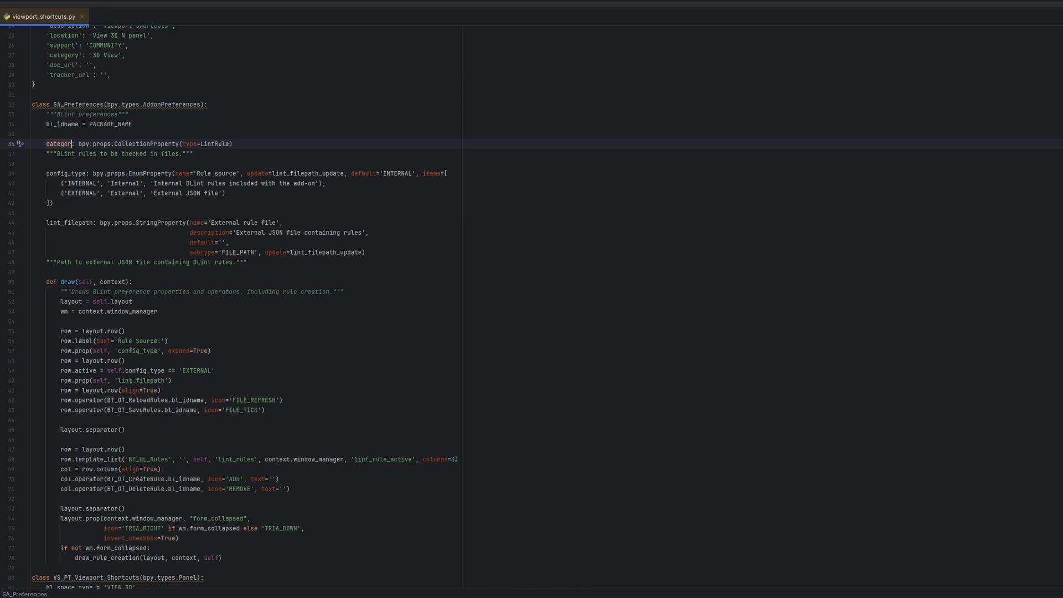
pyautogui.write('_name')
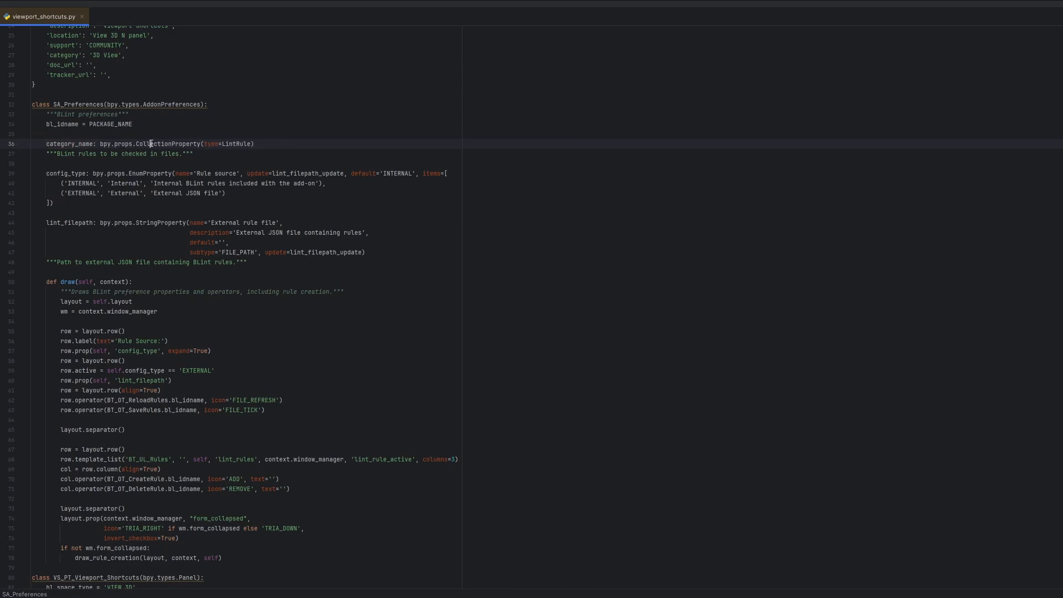
pyautogui.write('StringProperty')
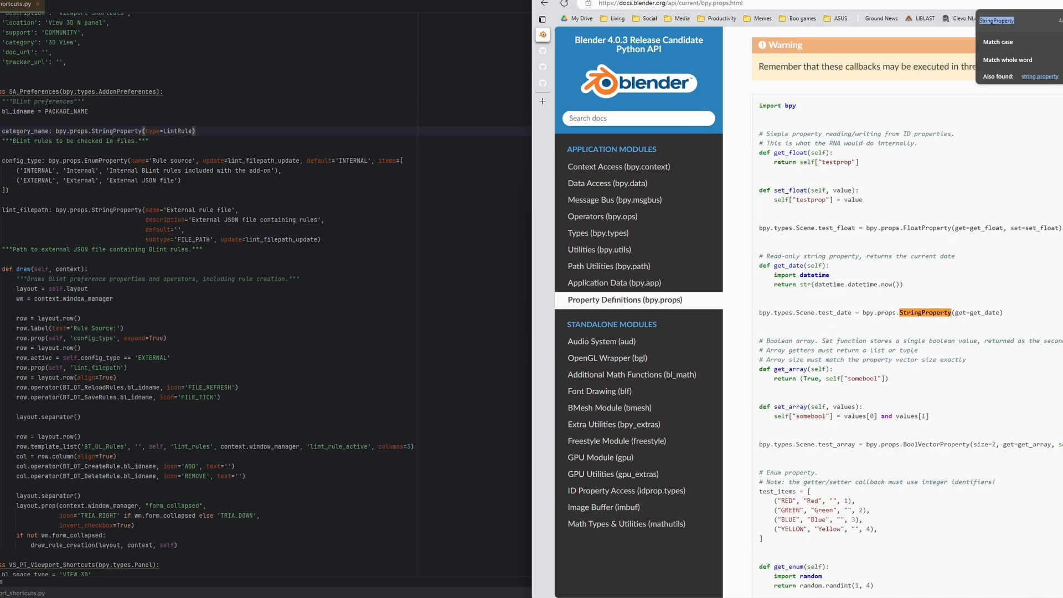
# - Scroll the bpy.props docs page to locate the StringProperty definition
pyautogui.scroll(-3)
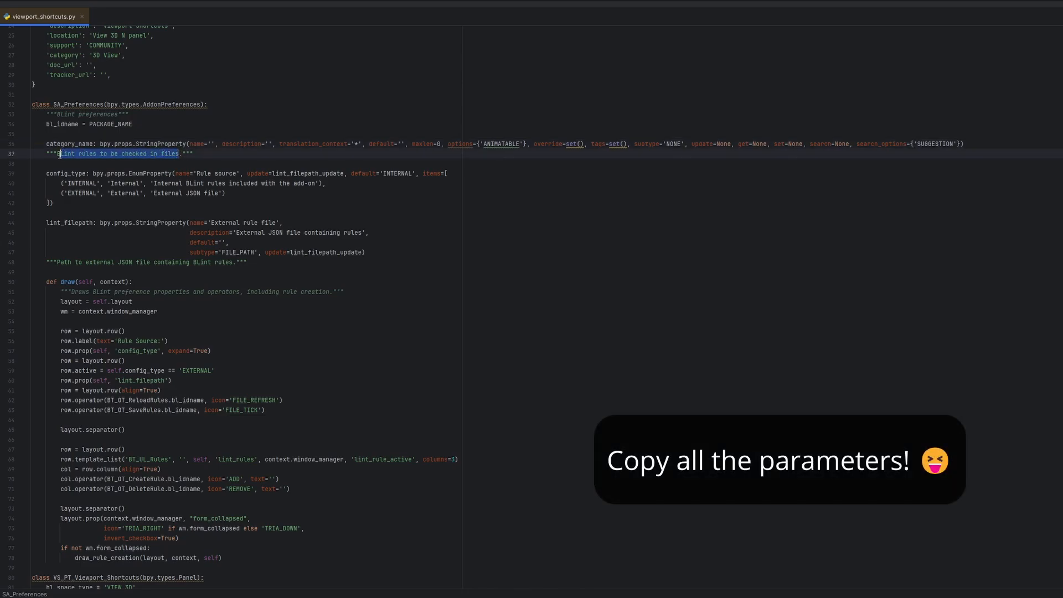
# - Set name 'Category', a description of where the panel is listed, a docstring, and drop the translation context
pyautogui.write('Category."""')
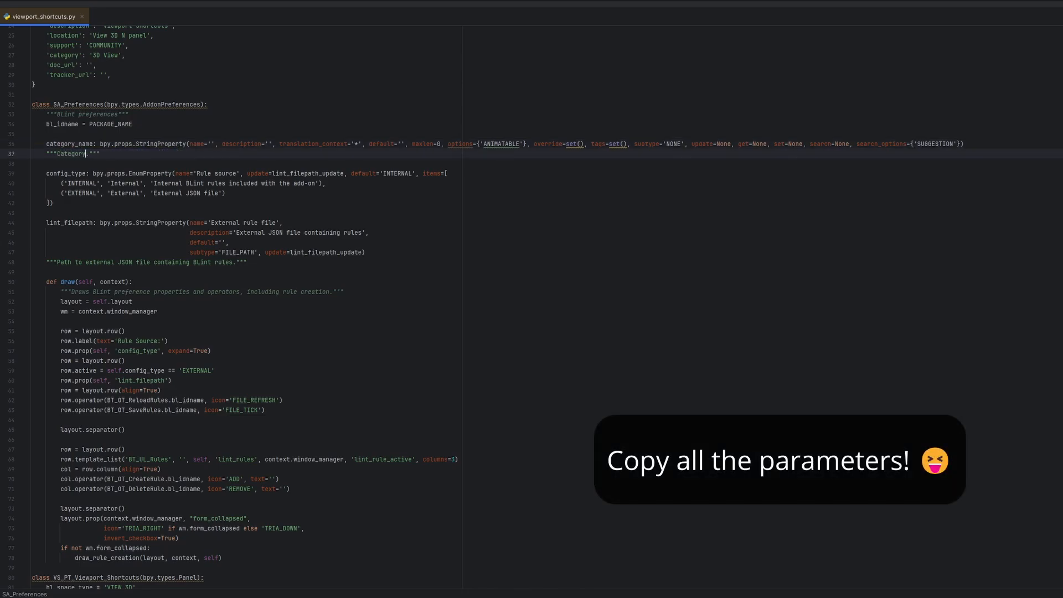
pyautogui.write('the panel will be und')
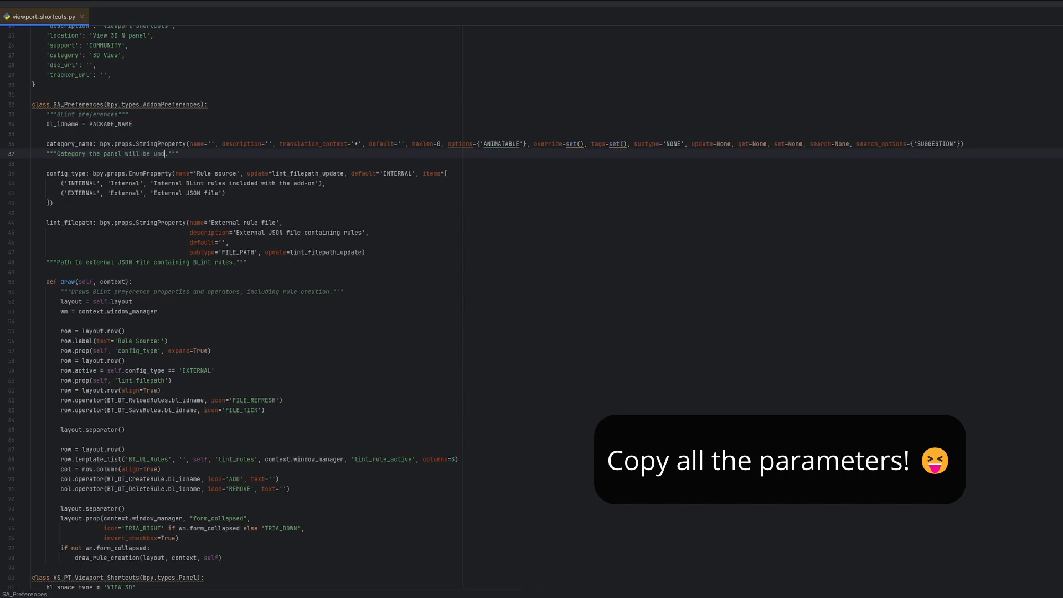
pyautogui.write('Category')
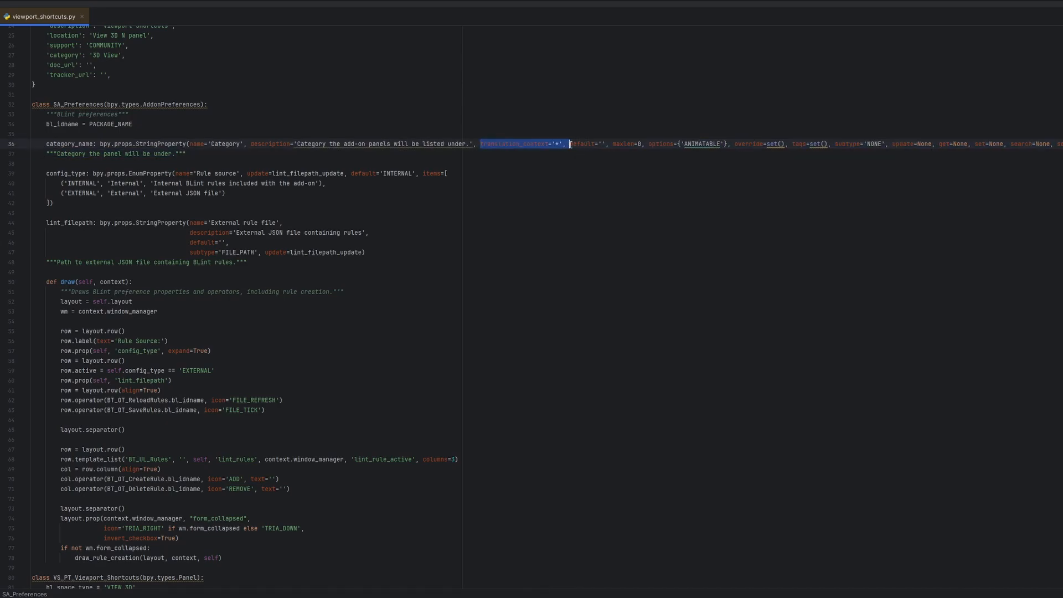
pyautogui.press('Delete')
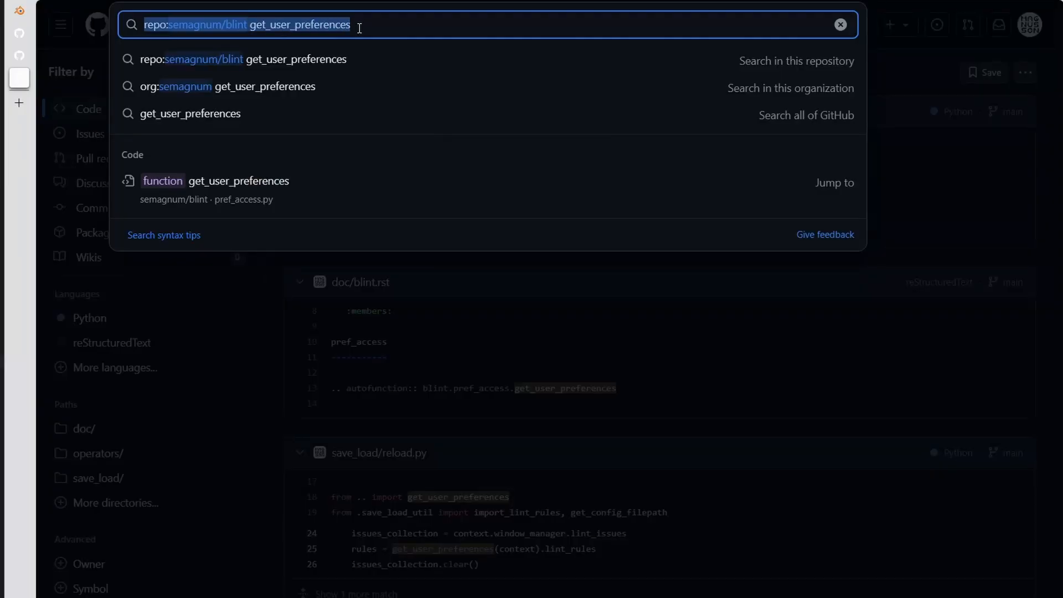
# - Search GitHub code for 'bpy category_' preferences and browse the Blender-FLIP-Fluids result
pyautogui.write('bpy category_name preferences language:Python')
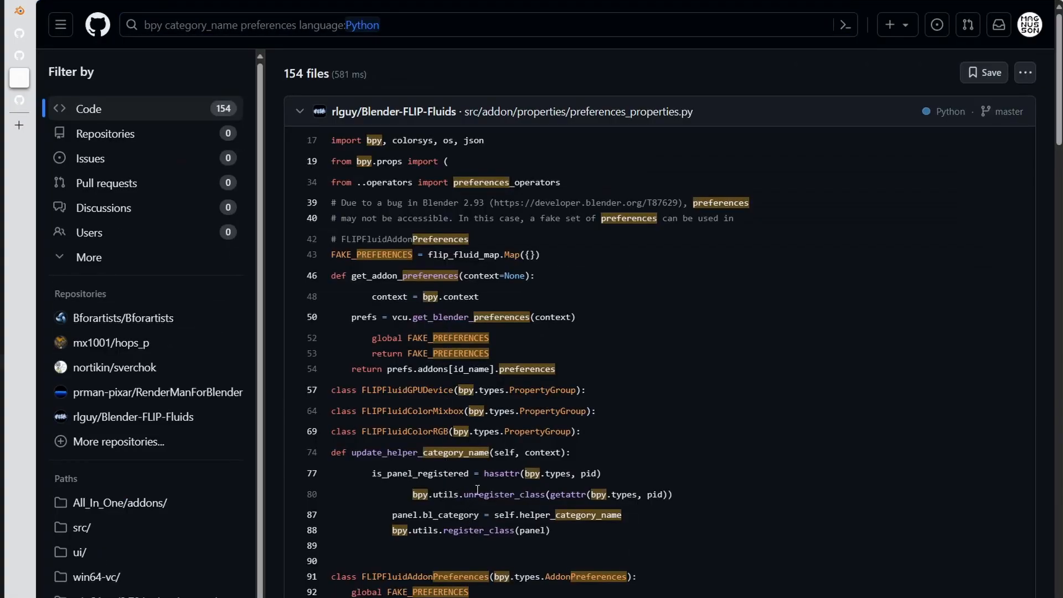
pyautogui.moveTo(318, 578)
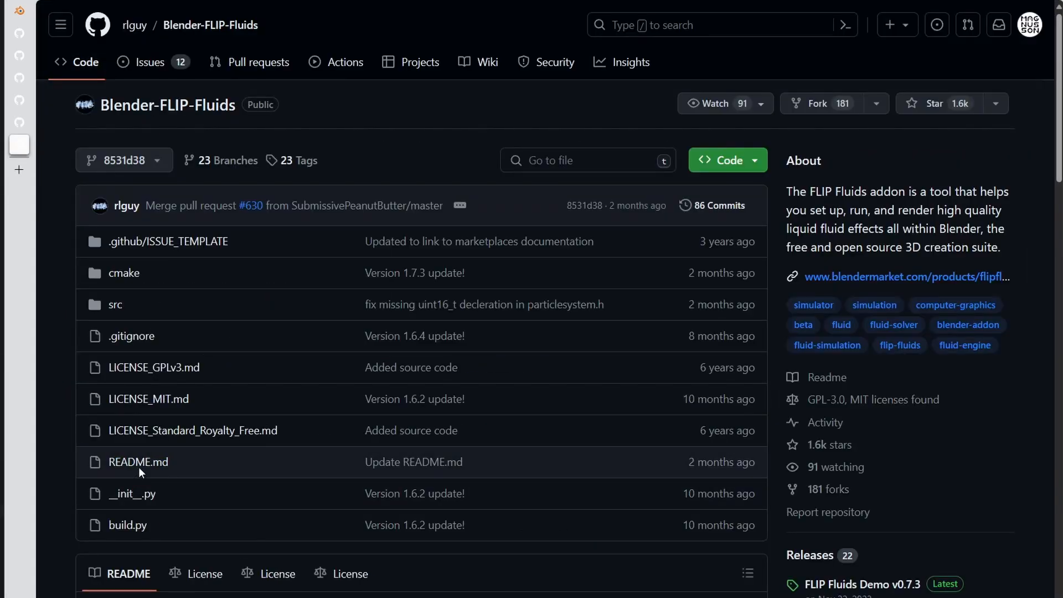
pyautogui.moveTo(175, 377)
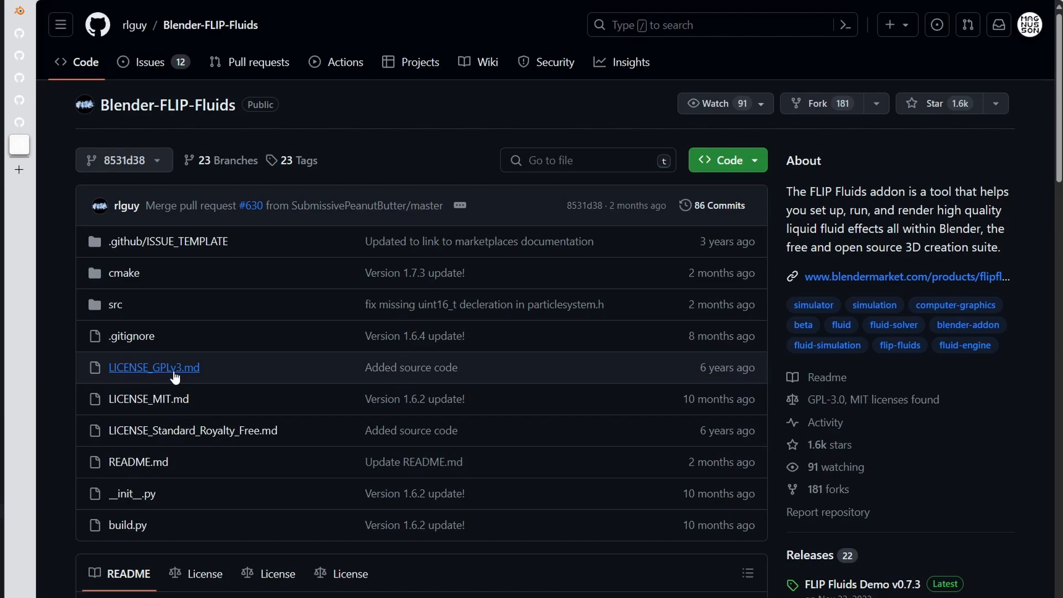
pyautogui.scroll(-3)
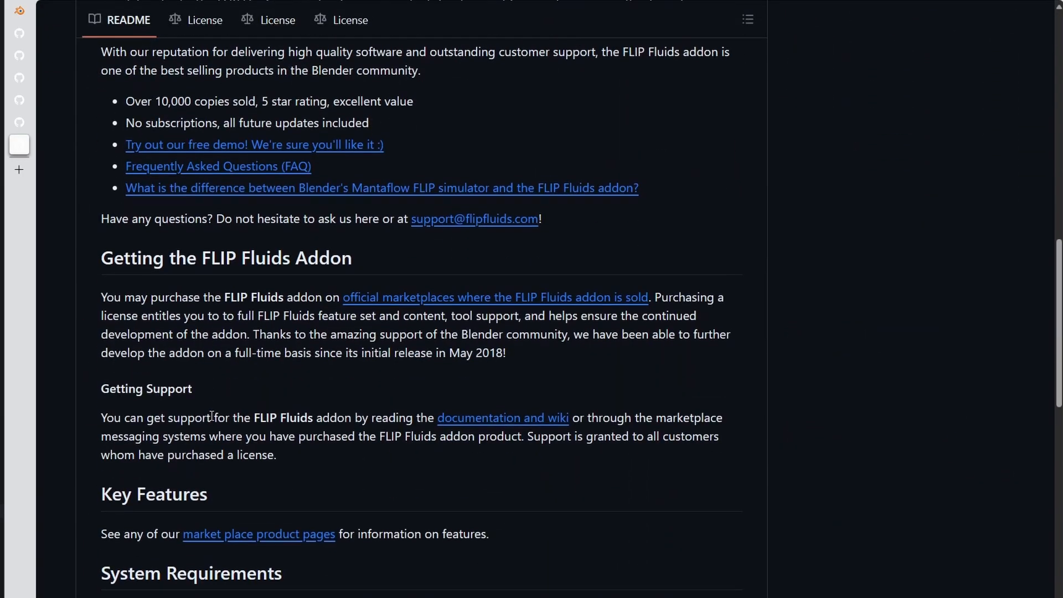
pyautogui.scroll(-3)
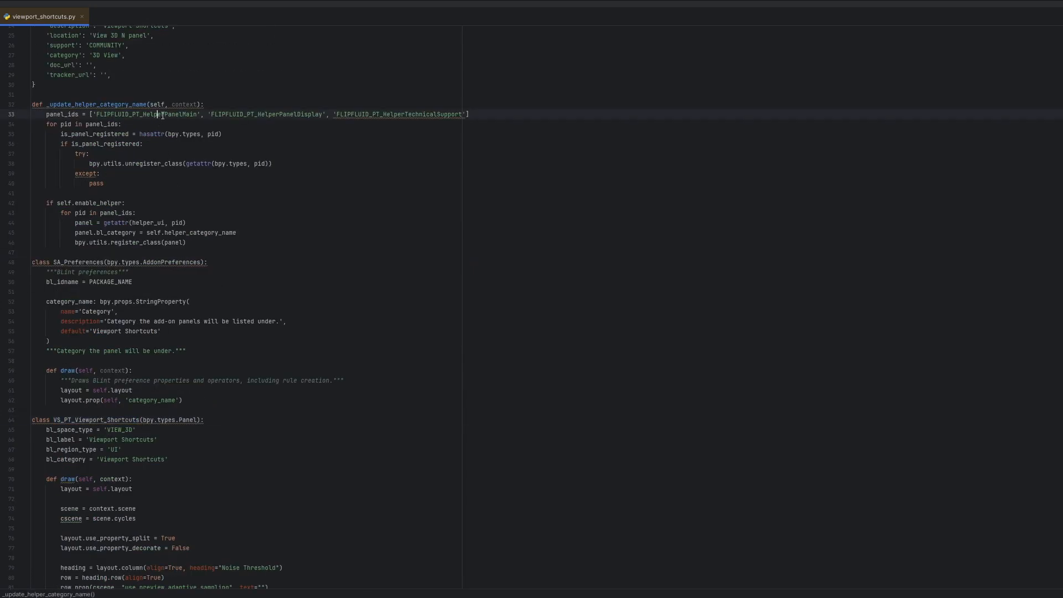
# - Attach update=_update_helper_category_name to the category_name property
pyautogui.scroll(-3)
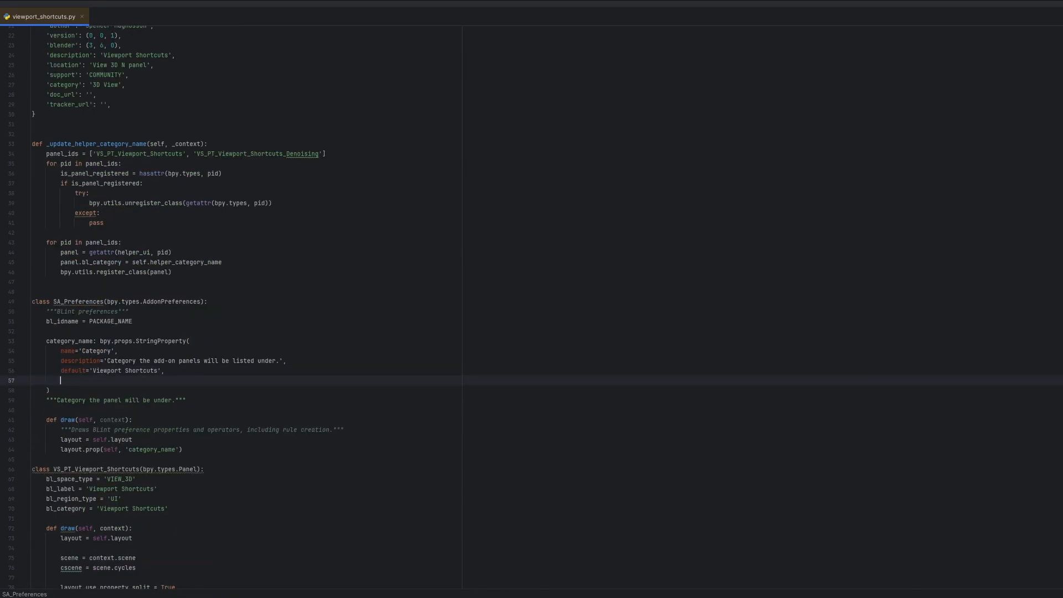
pyautogui.write('update')
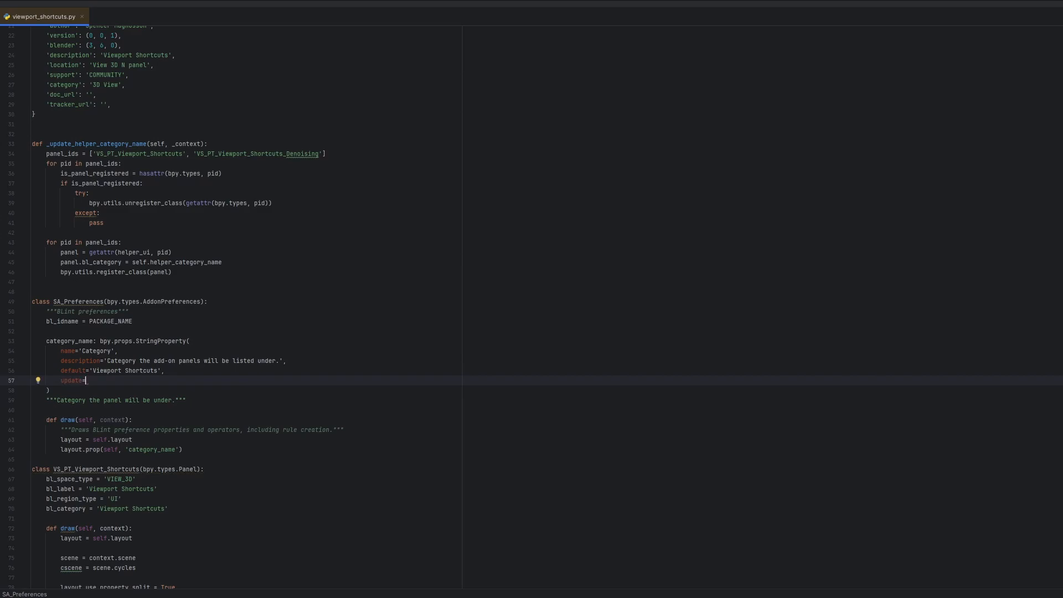
pyautogui.write('=_update_helper_category_name')
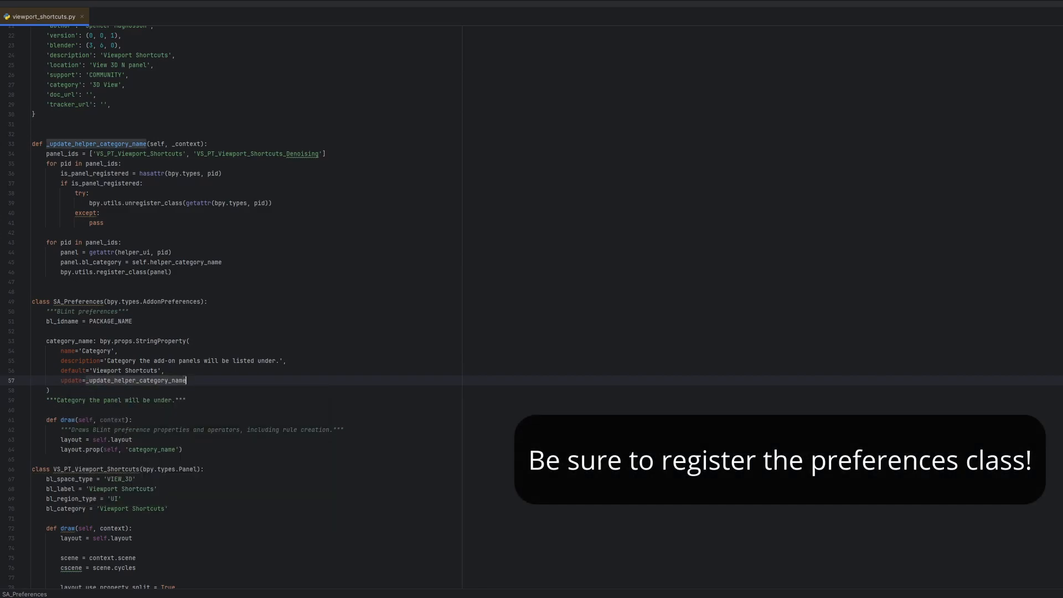
pyautogui.scroll(-3)
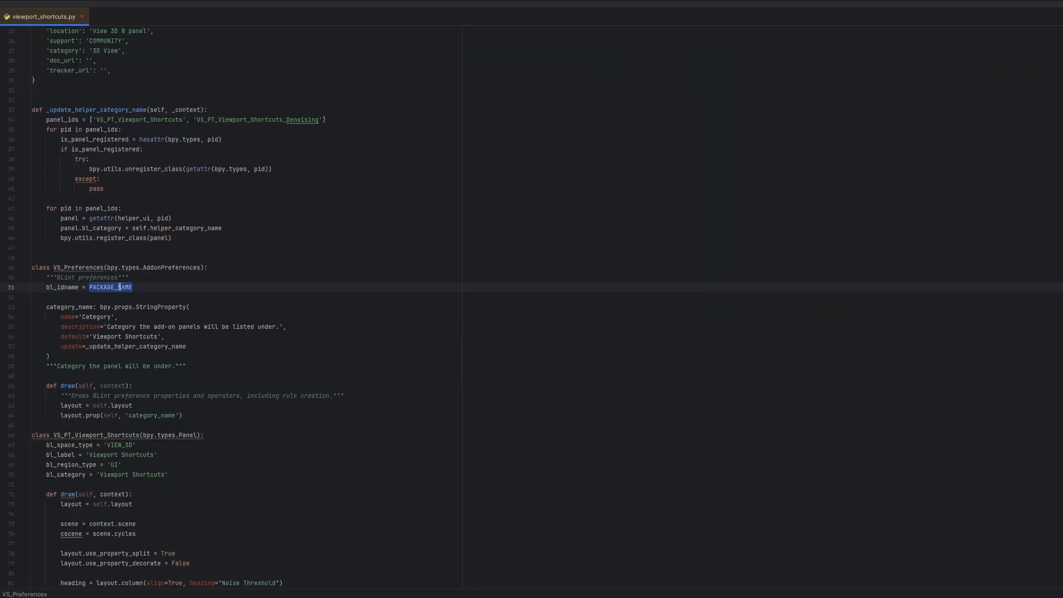
# - Set bl_idname to 'viewport_shortcuts' and try locals() for looking up the panel classes
pyautogui.write("'viewport.'")
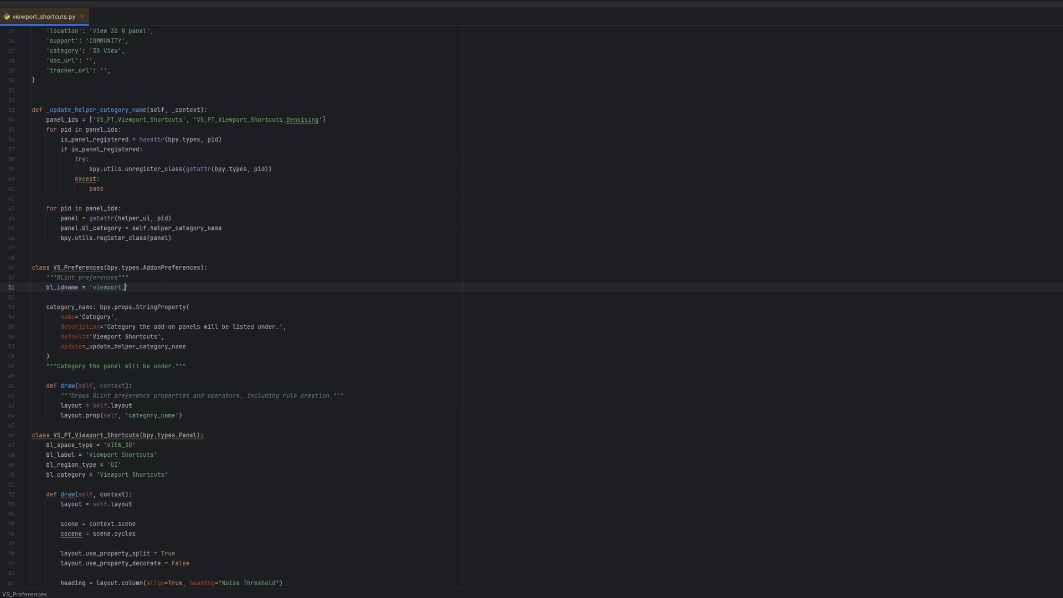
pyautogui.write('shortcuts')
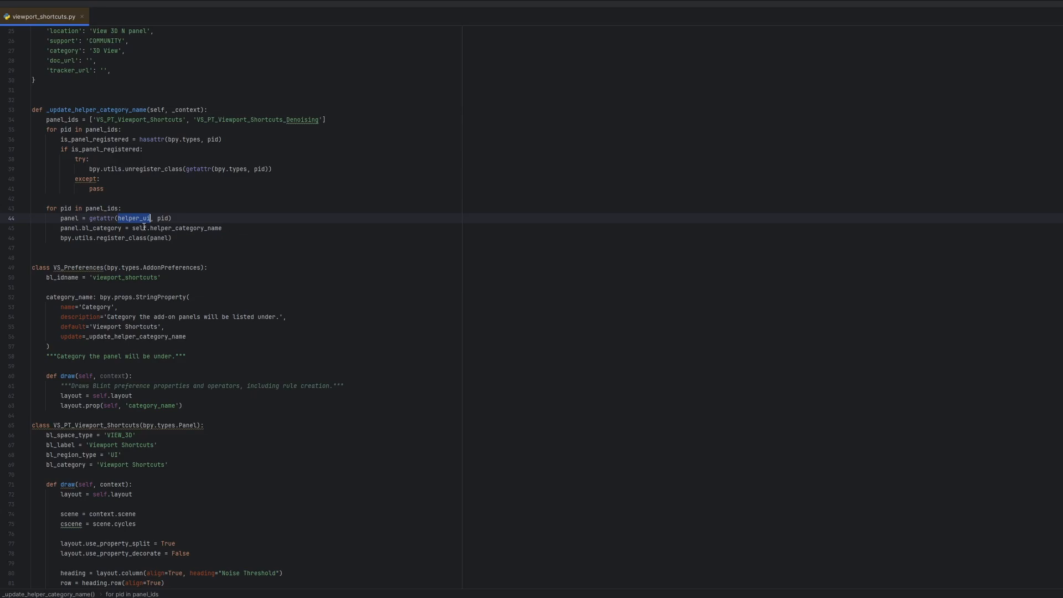
pyautogui.write('locals()')
pyautogui.write('mod = sys.modules[__name__')
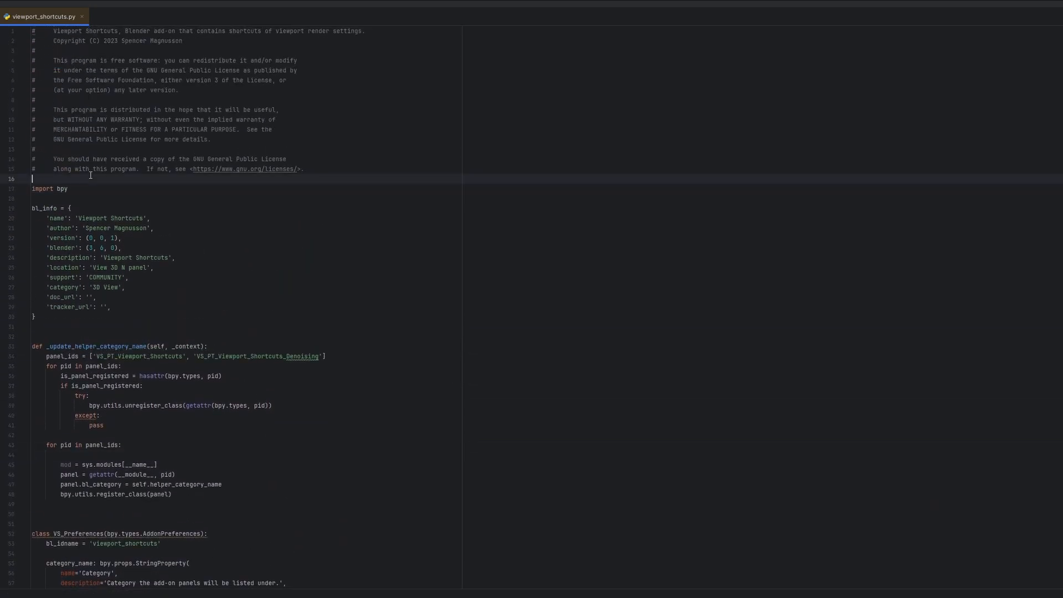
# - Import sys and fetch the panels via sys.modules[__name__] as mod with getattr
pyautogui.write('import sys')
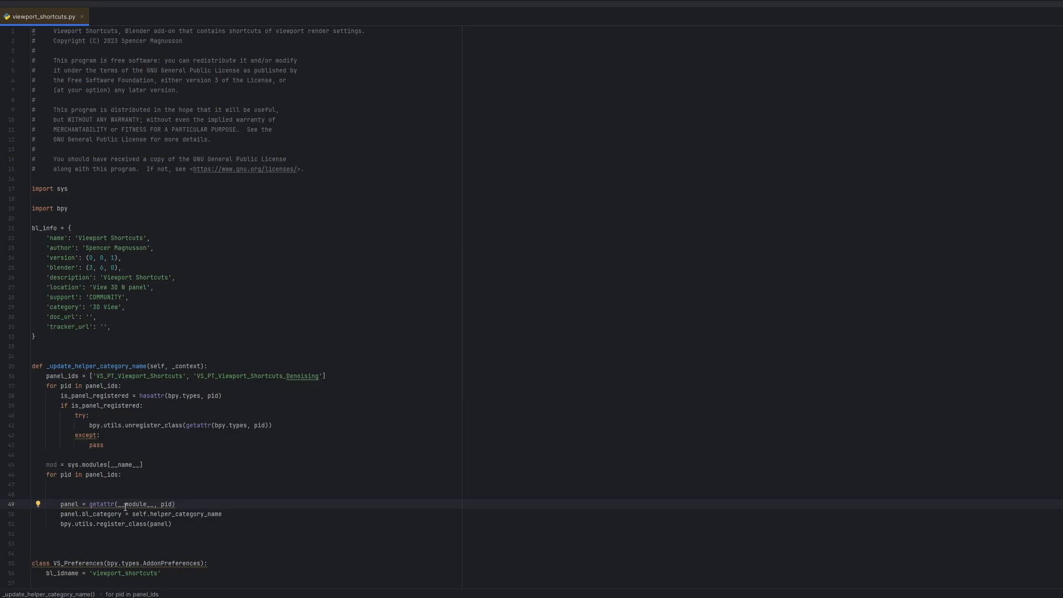
pyautogui.write('mod')
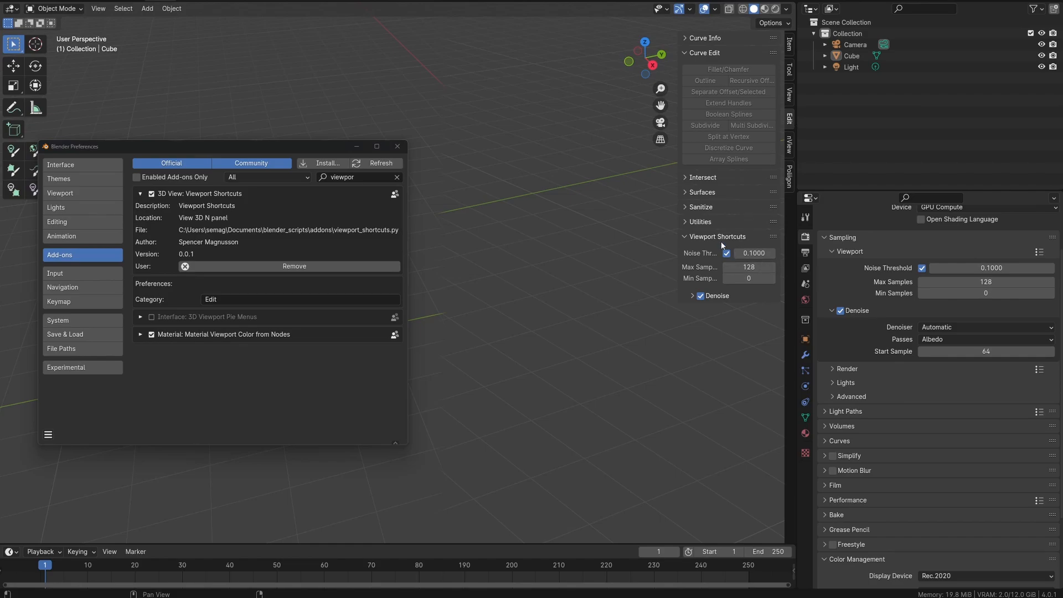
# - Expand the Denoise subpanel showing Denoiser, Passes and Start Sample settings
pyautogui.click(658, 296)
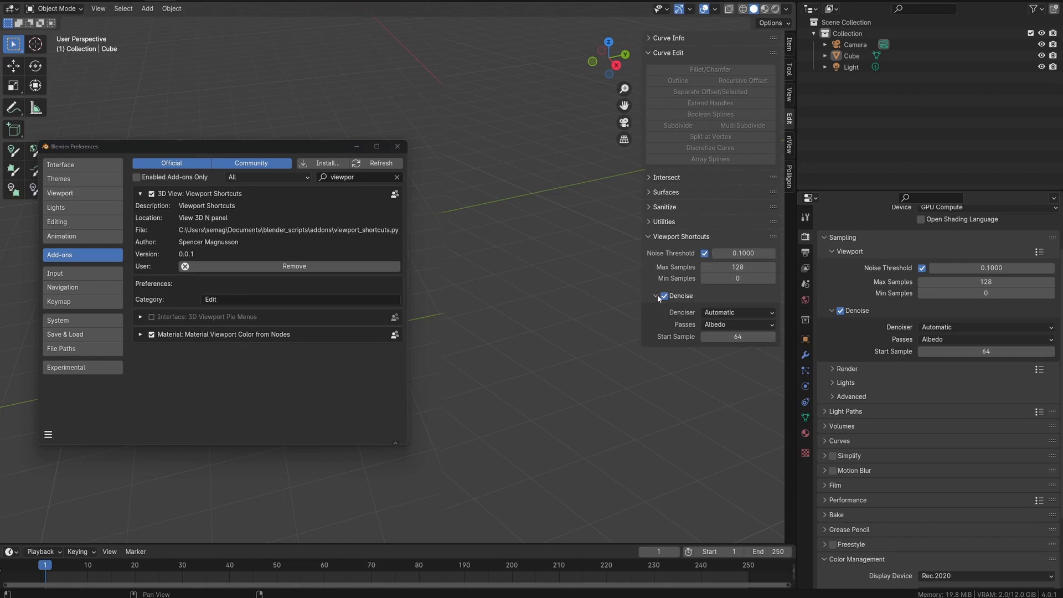